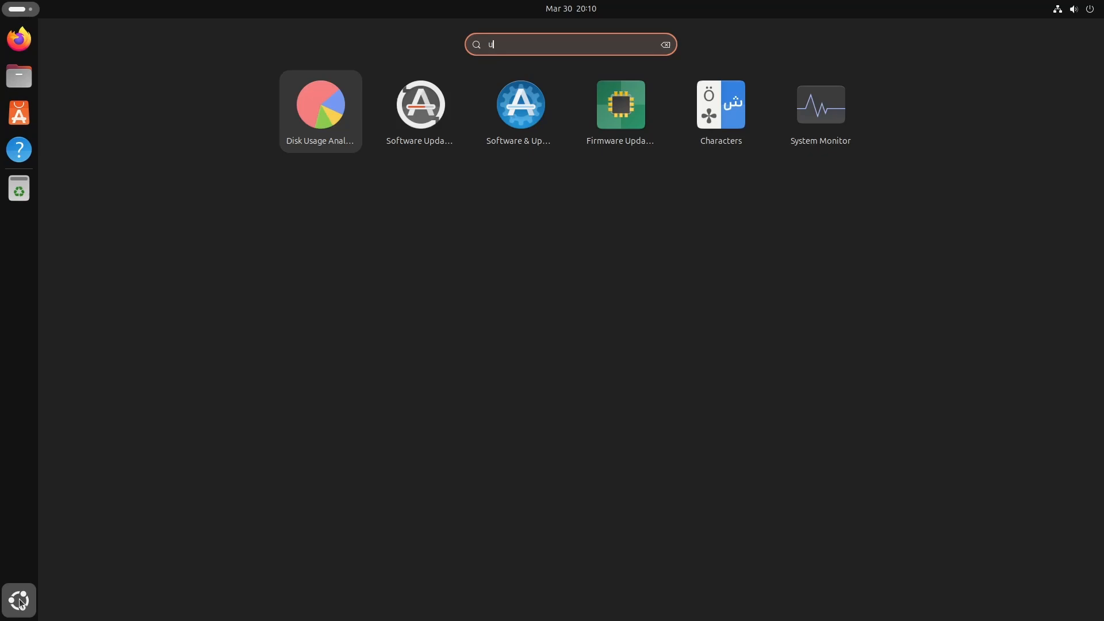
# Launch Software Updater and accept installing the pending Ubuntu 24.04 updates.
pyautogui.press('Escape')
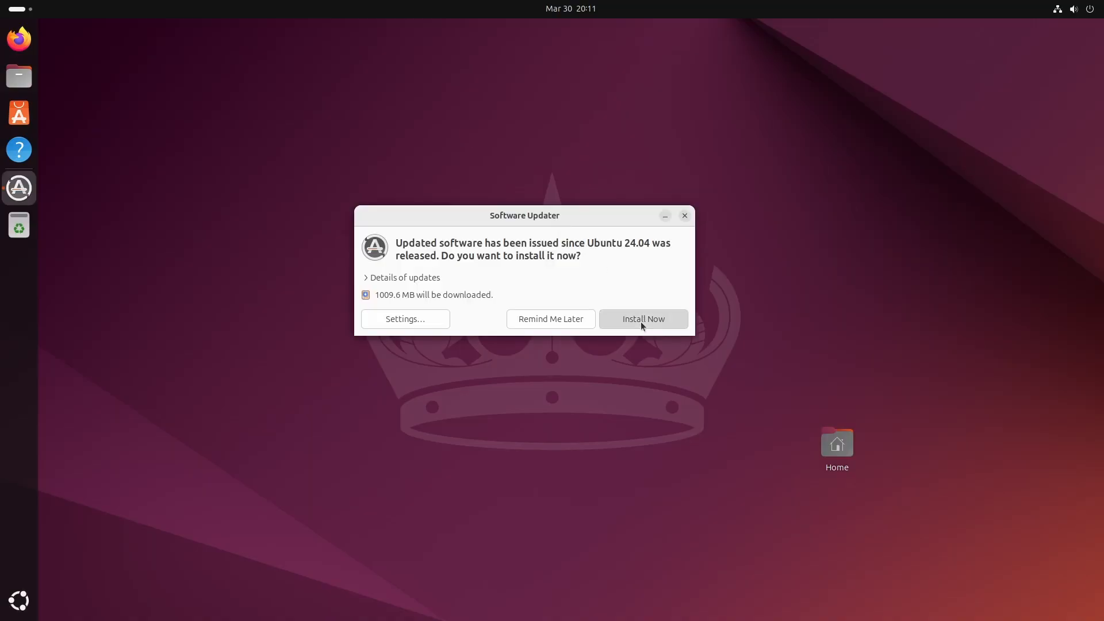
pyautogui.click(642, 318)
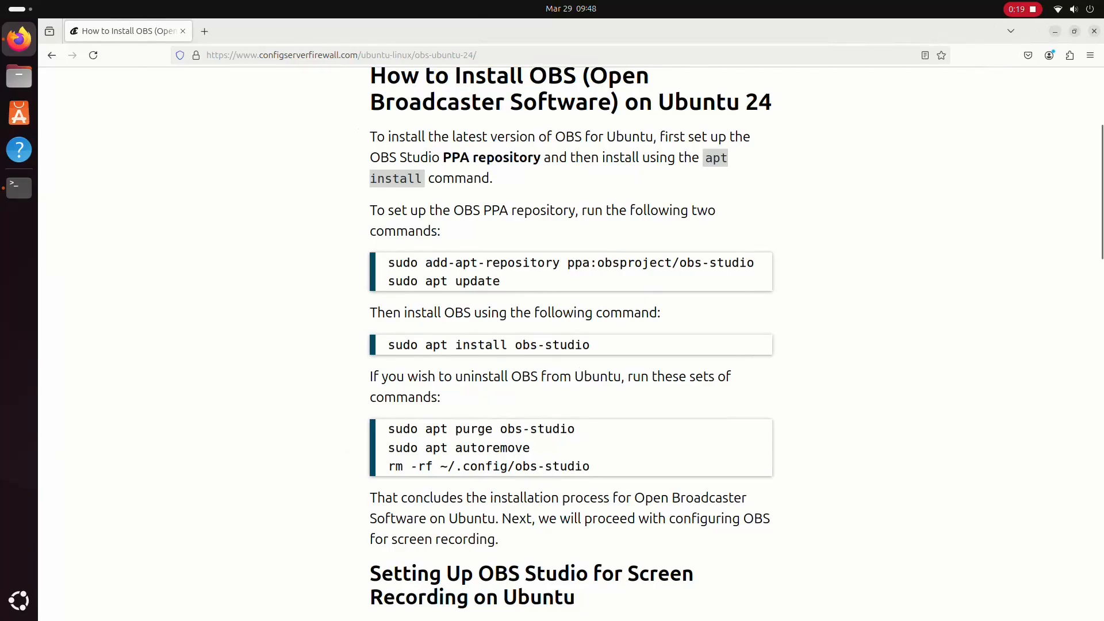
# Review the OBS Studio install commands in the configserverfirewall Firefox guide.
pyautogui.rightClick(570, 262)
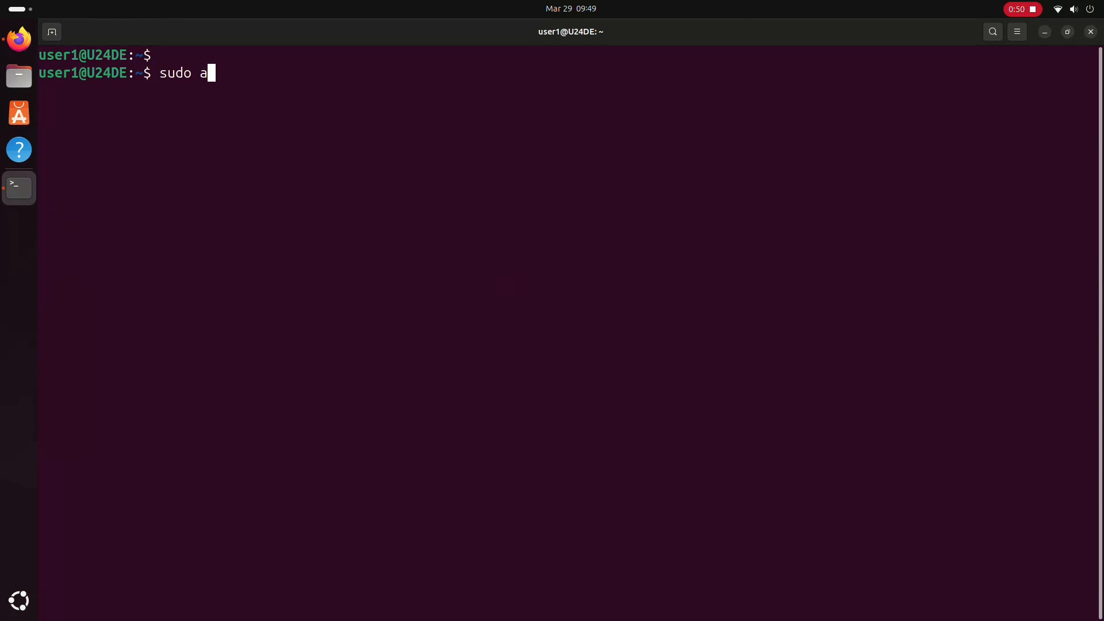
# Install obs-studio with sudo apt install, then exit the terminal.
pyautogui.write('pt install')
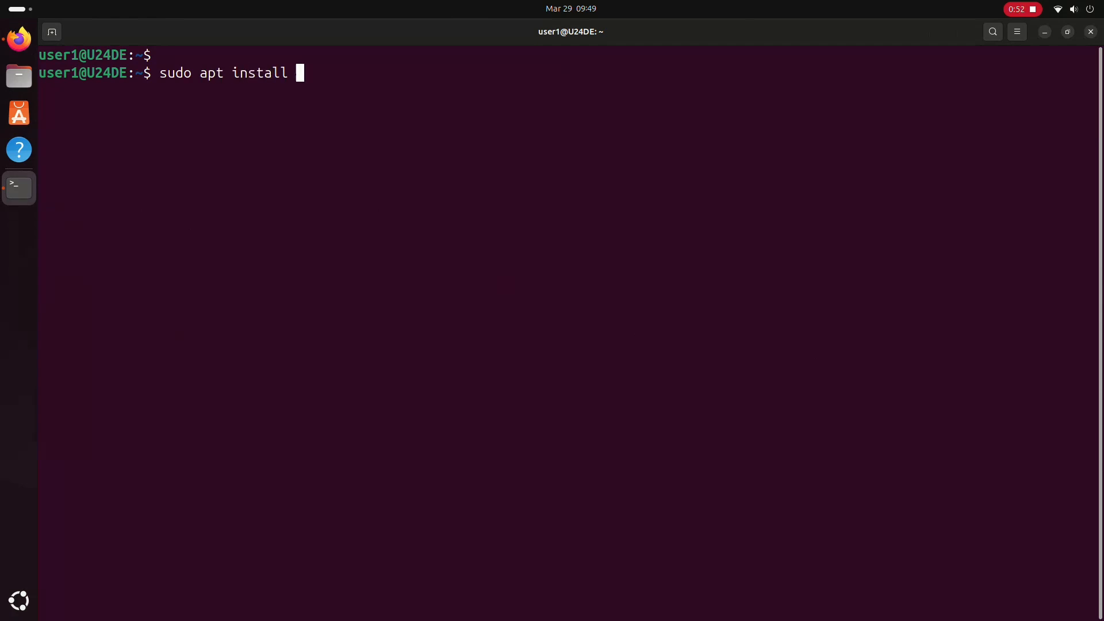
pyautogui.write('obs-studio')
pyautogui.write('Y')
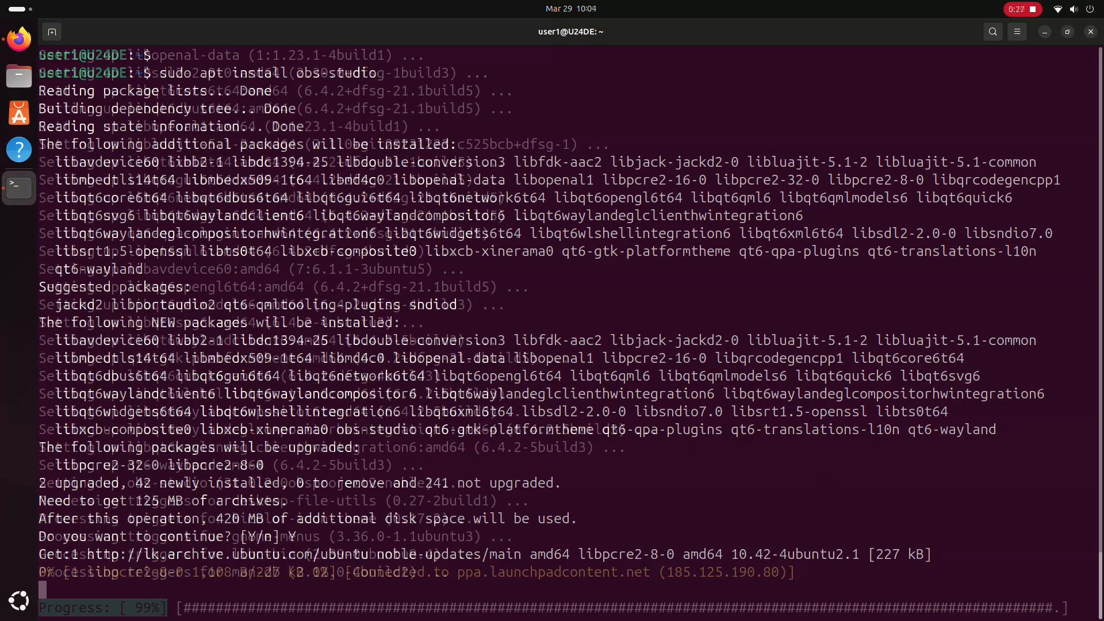
pyautogui.write('exit')
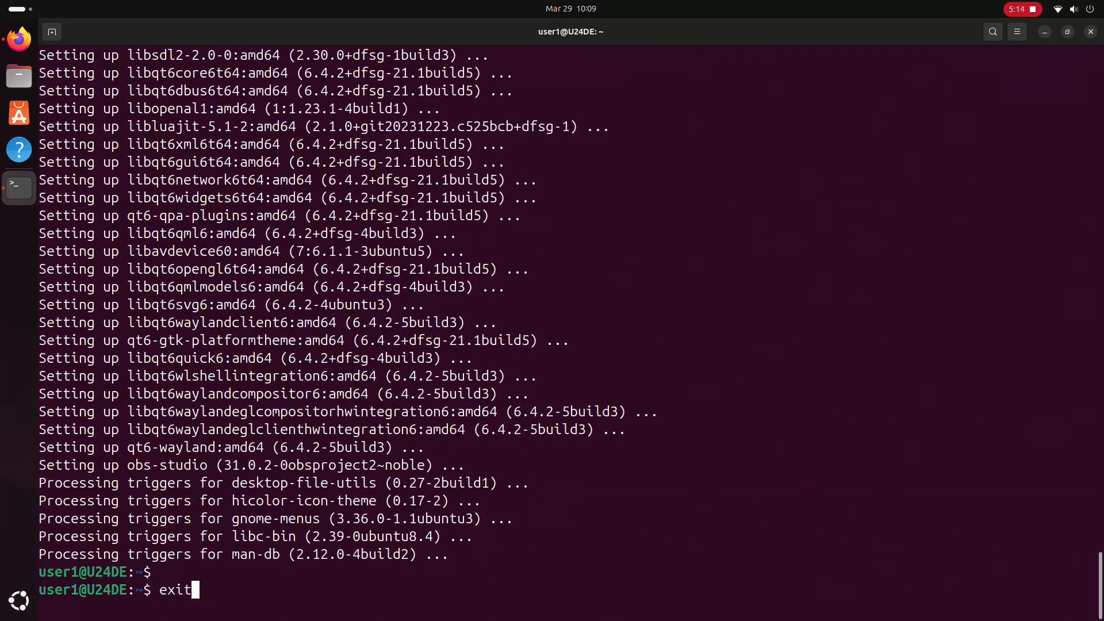
pyautogui.press('Return')
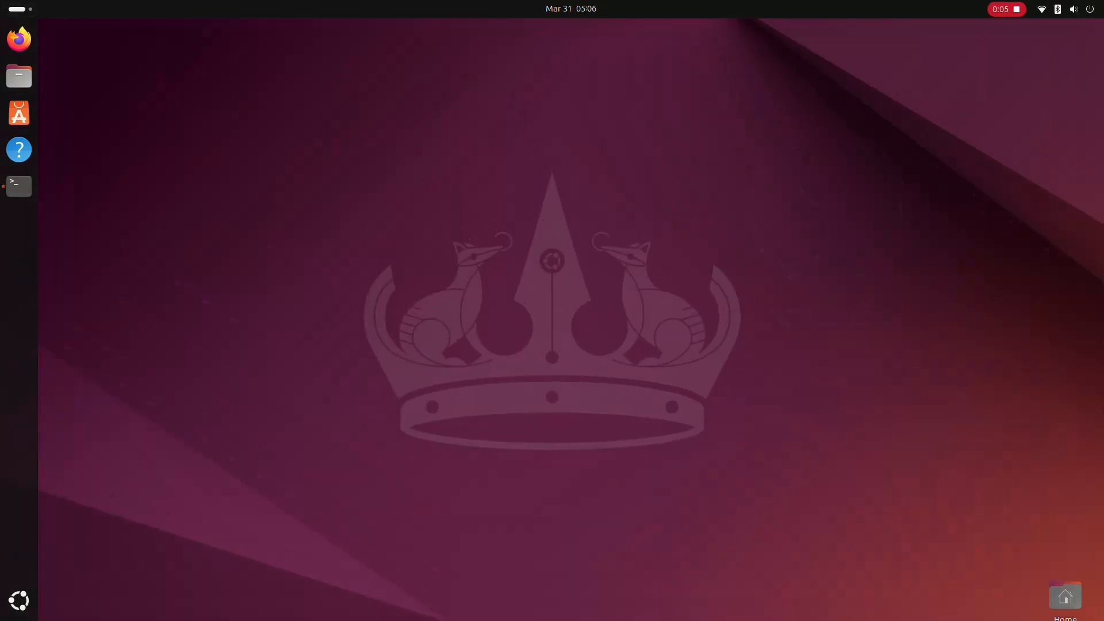
# Launch OBS and finish the auto-configuration wizard with 'Optimize just for recording'.
pyautogui.click(18, 223)
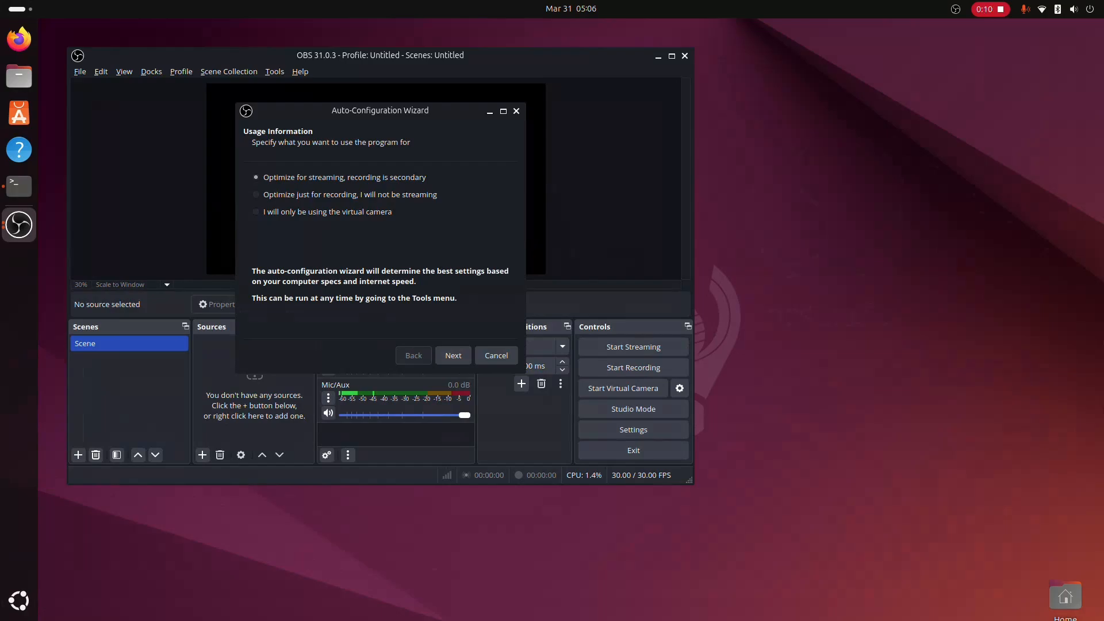
pyautogui.click(256, 195)
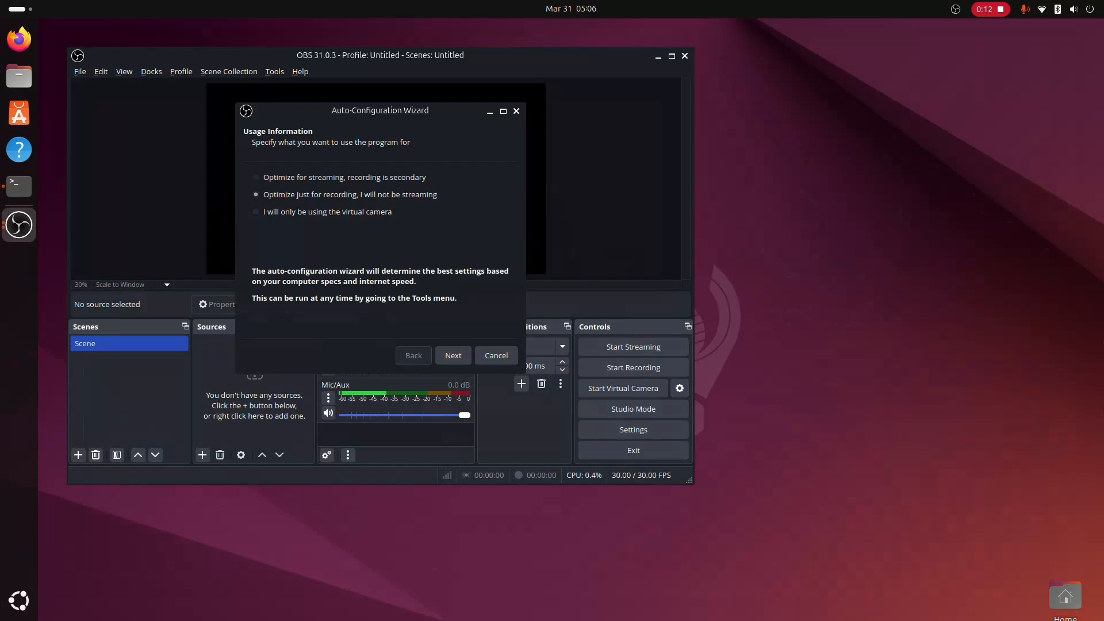
pyautogui.click(453, 355)
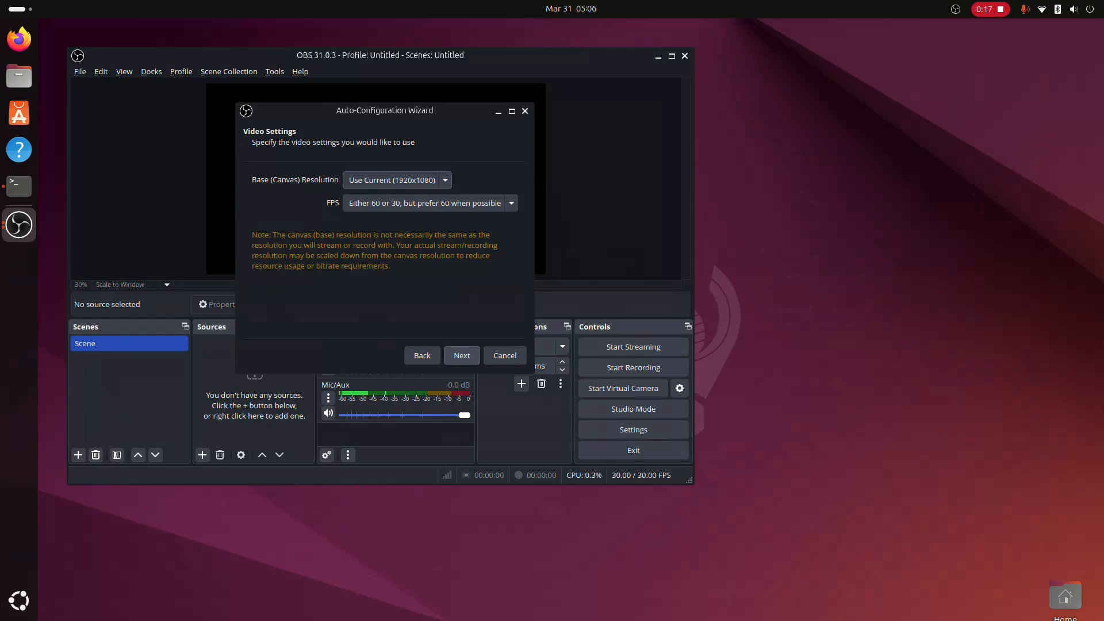
pyautogui.click(461, 355)
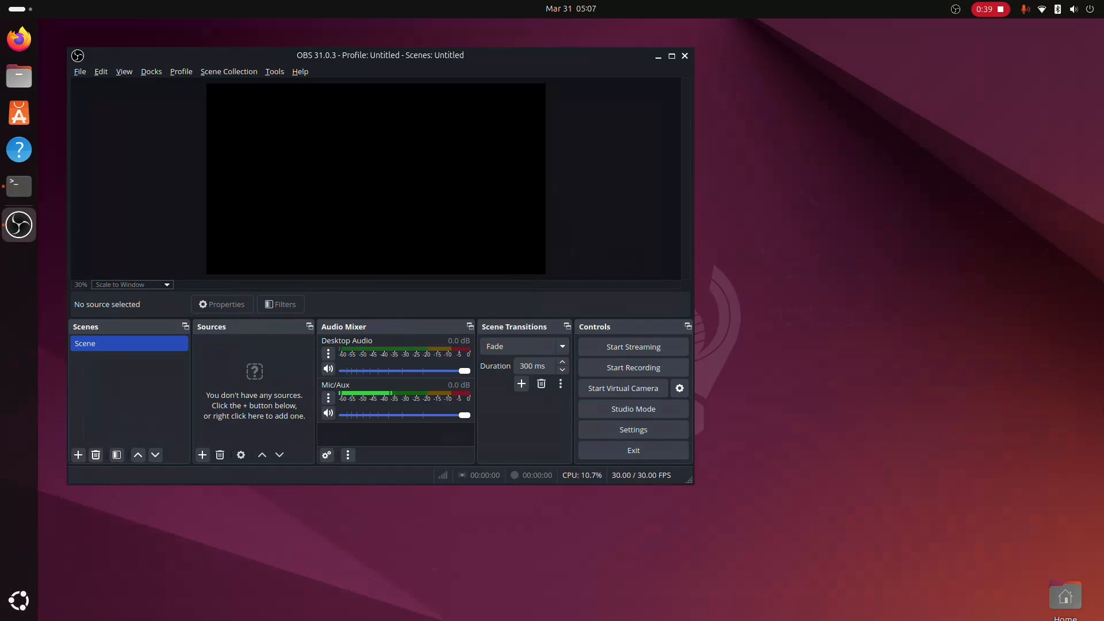
# Drag the OBS window by its title bar toward the screen centre.
pyautogui.moveTo(380, 55); pyautogui.dragTo(581, 86)
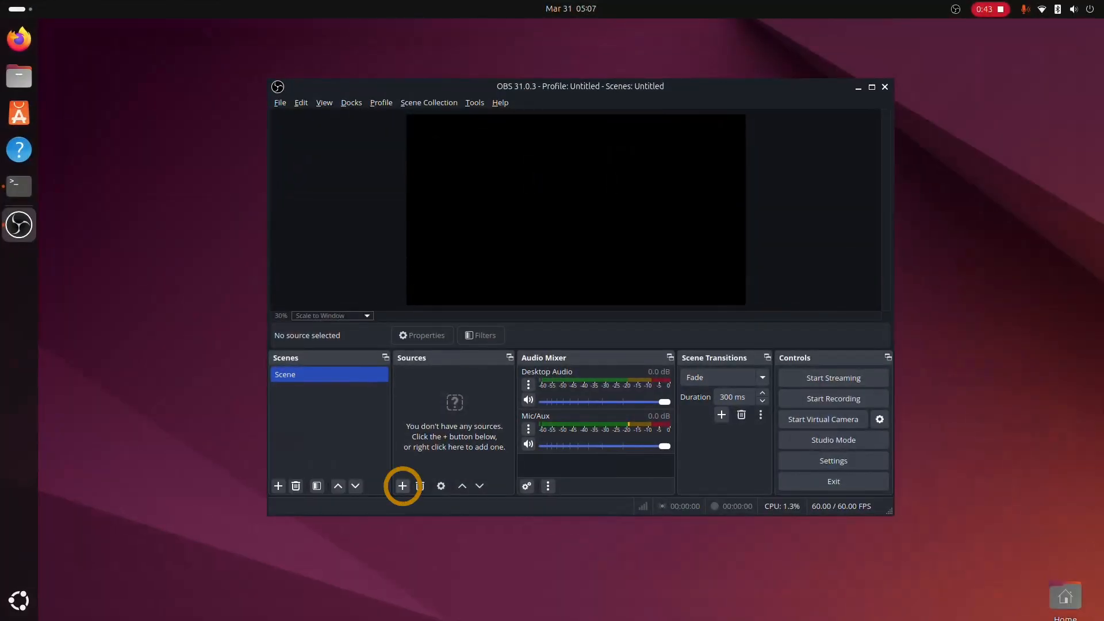
# Add a Screen Capture (PipeWire) source sharing the entire screen.
pyautogui.click(402, 486)
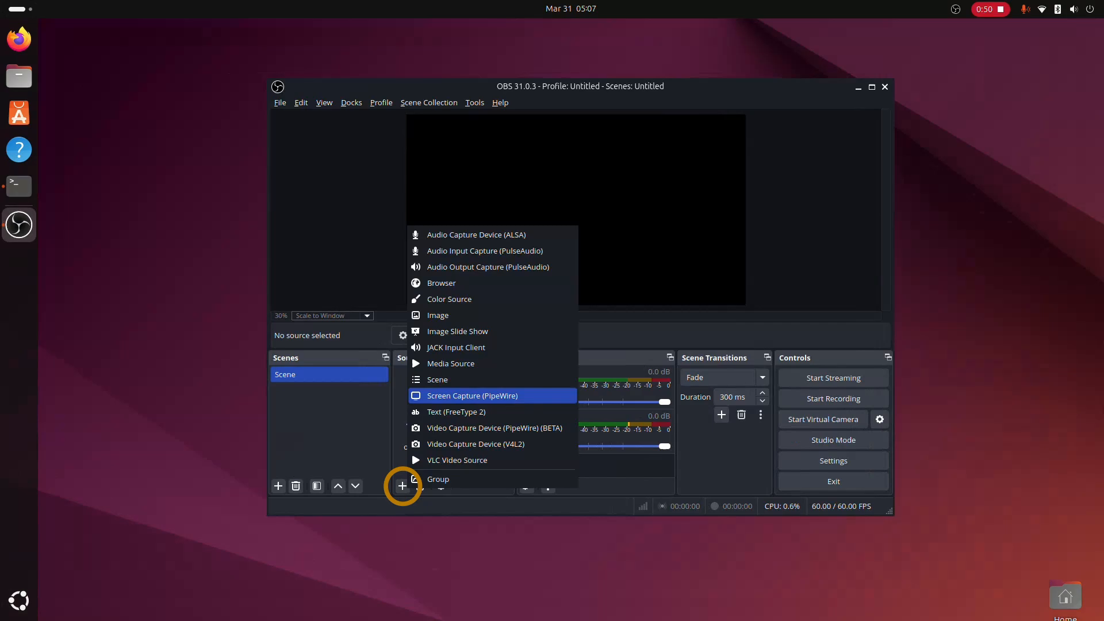
pyautogui.click(471, 395)
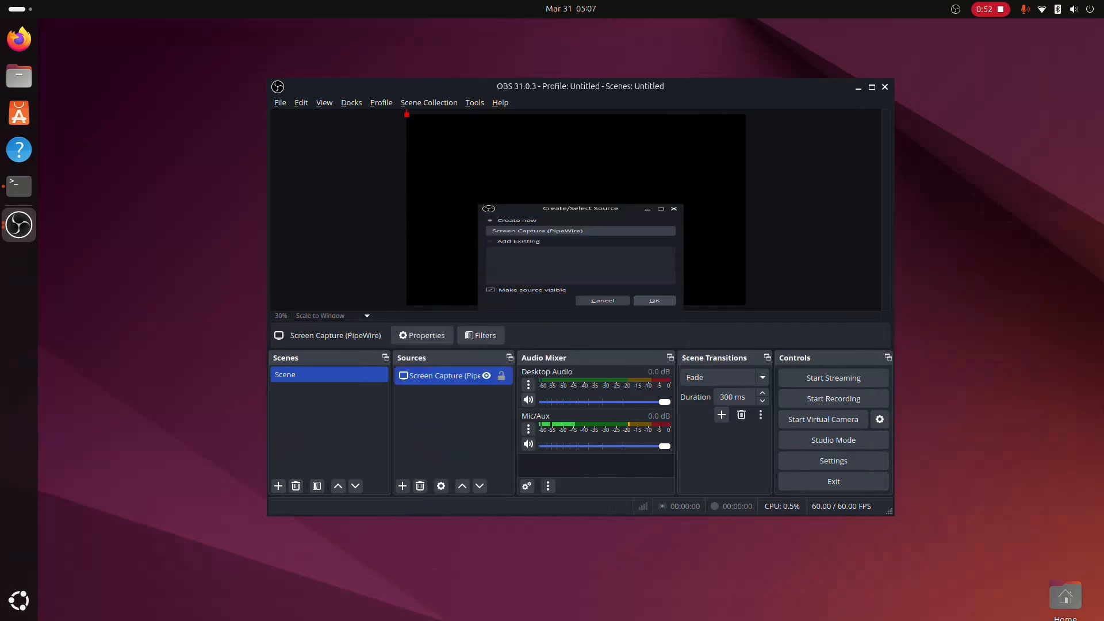
pyautogui.click(652, 301)
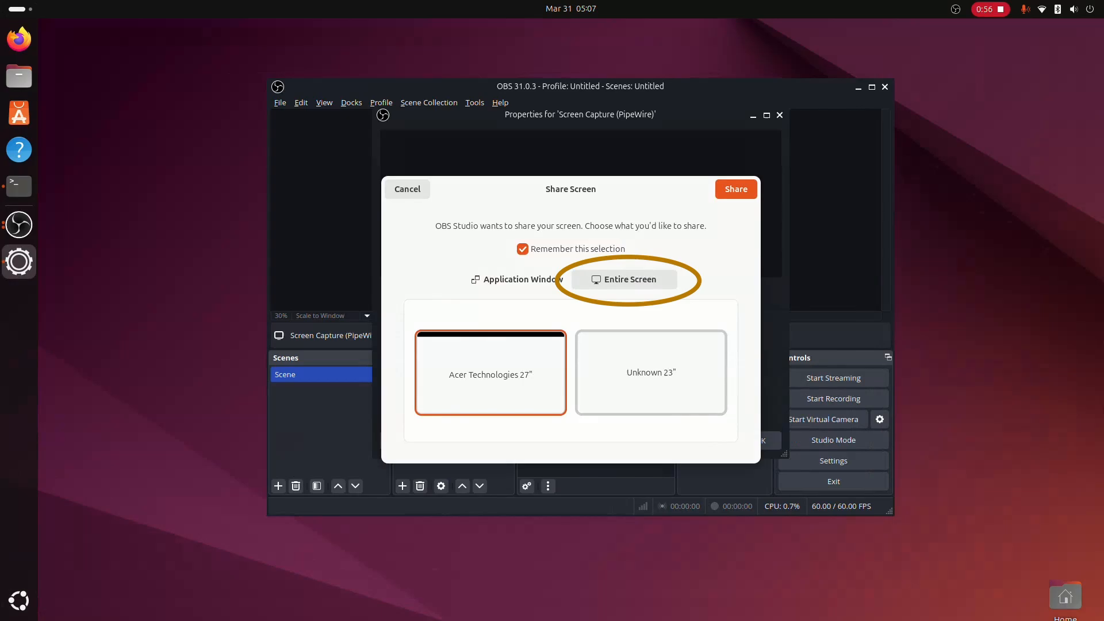
pyautogui.click(735, 189)
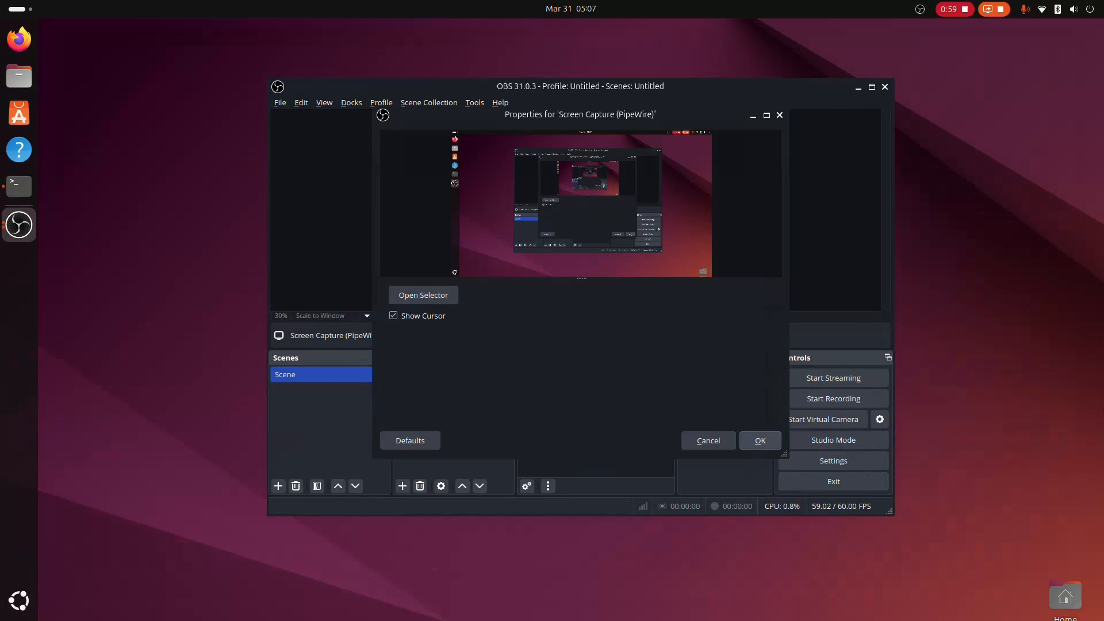
pyautogui.click(759, 440)
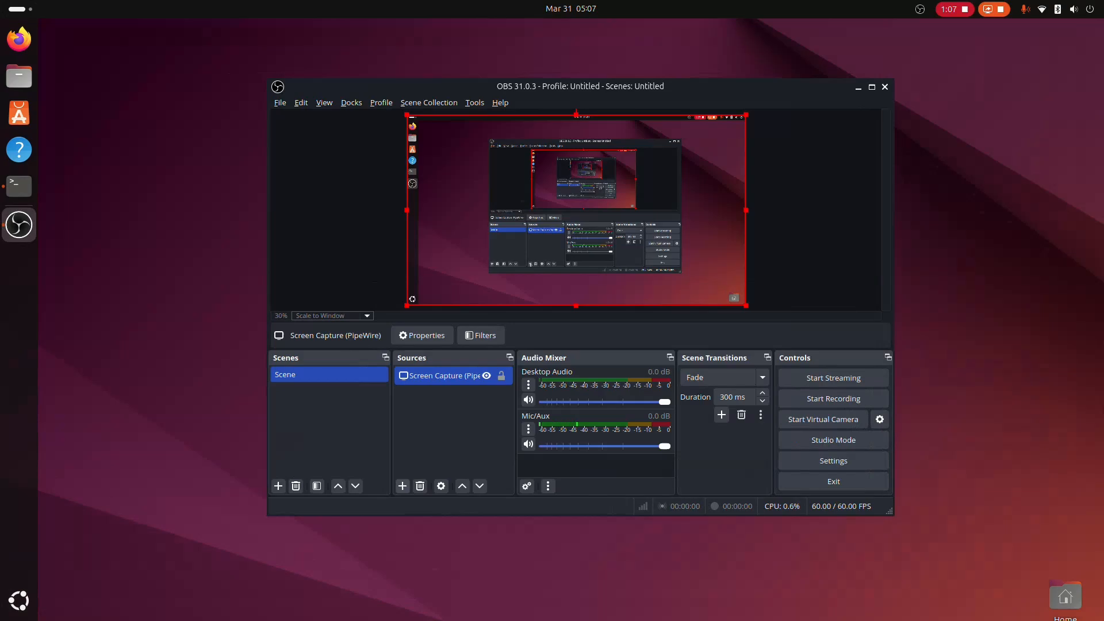
pyautogui.click(402, 485)
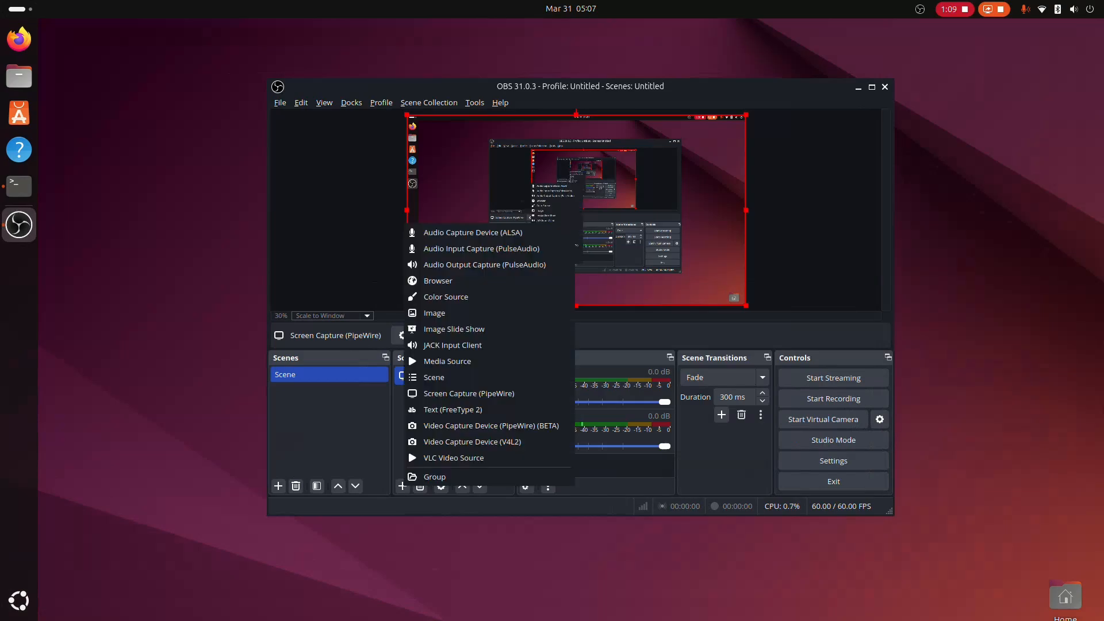
pyautogui.moveTo(482, 248)
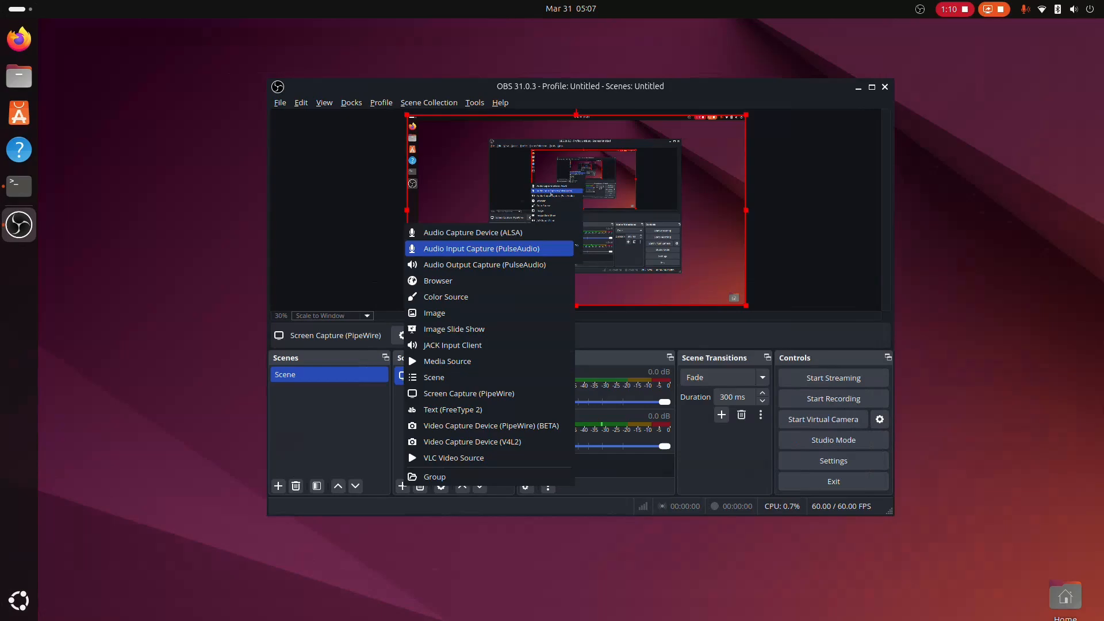
# Add an Audio Input Capture source using the Soundcore Life Q30 device.
pyautogui.click(482, 248)
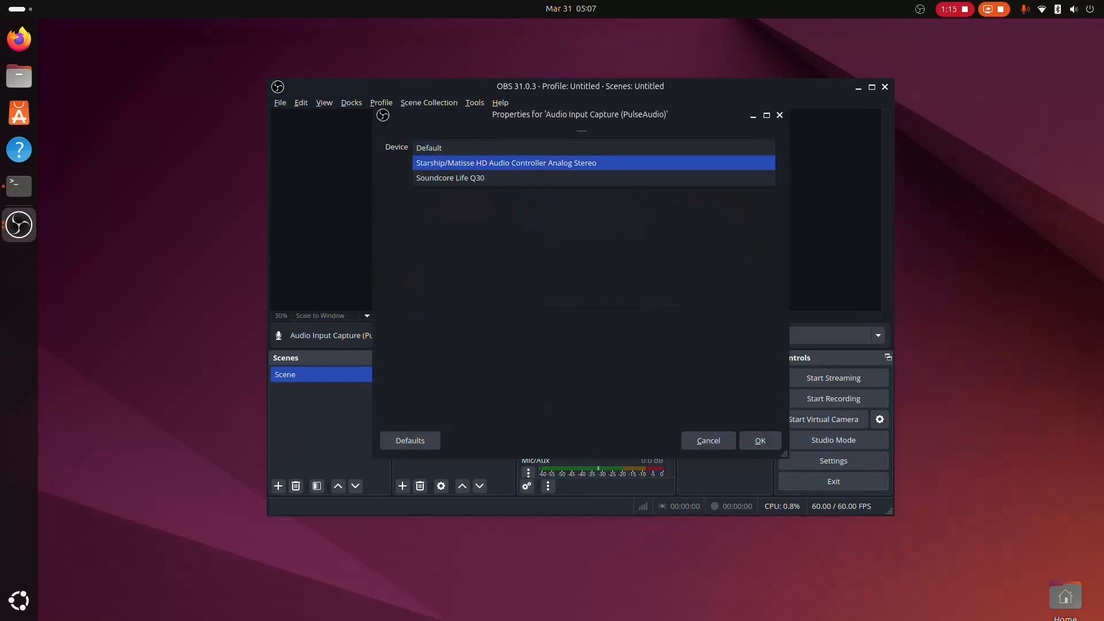
pyautogui.click(450, 177)
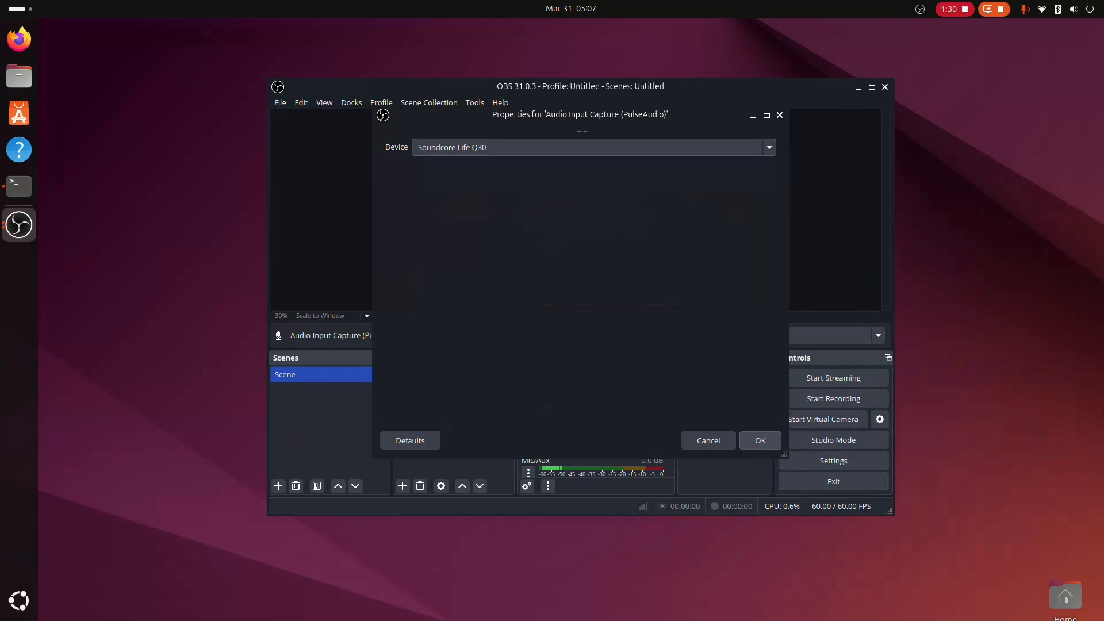
pyautogui.click(759, 440)
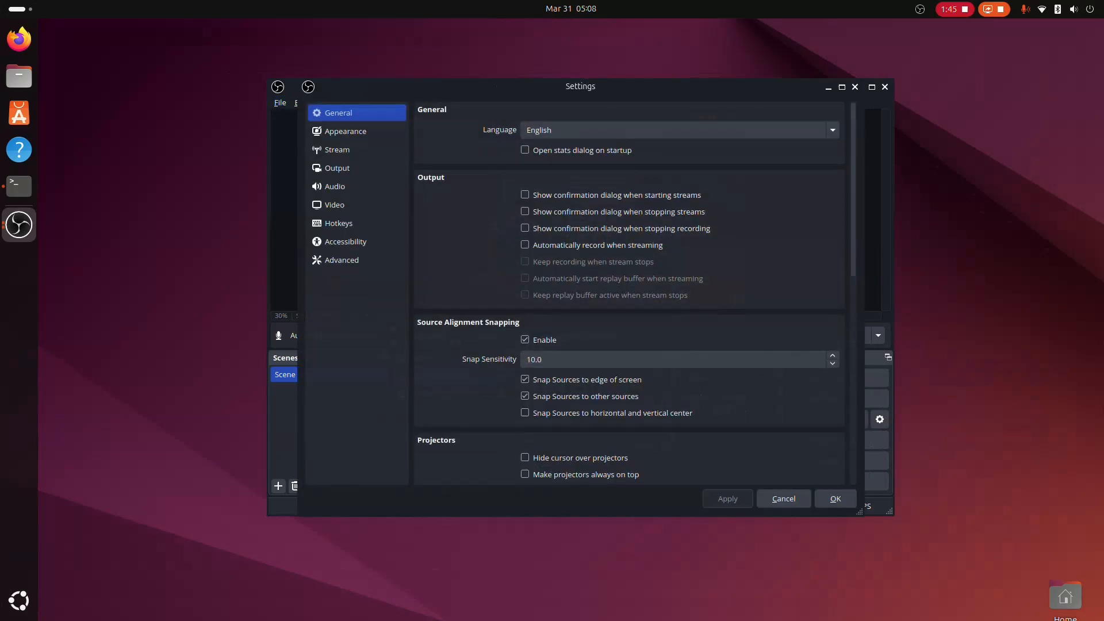
# Save recordings to the Videos folder as Matroska (.mkv) at high quality, medium file size.
pyautogui.click(337, 167)
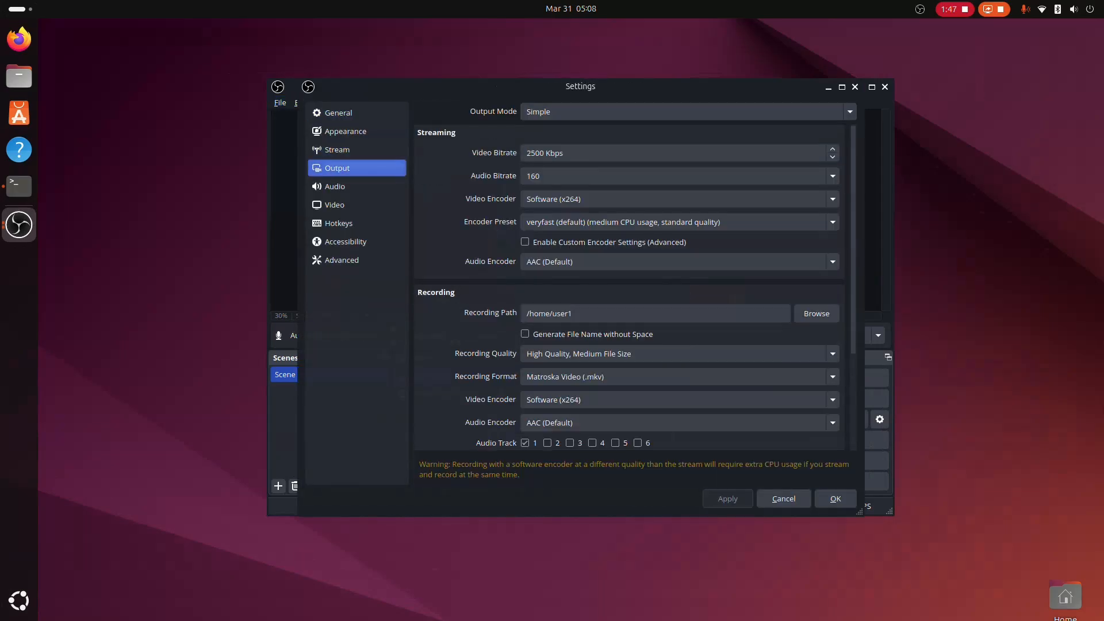
pyautogui.scroll(-3)
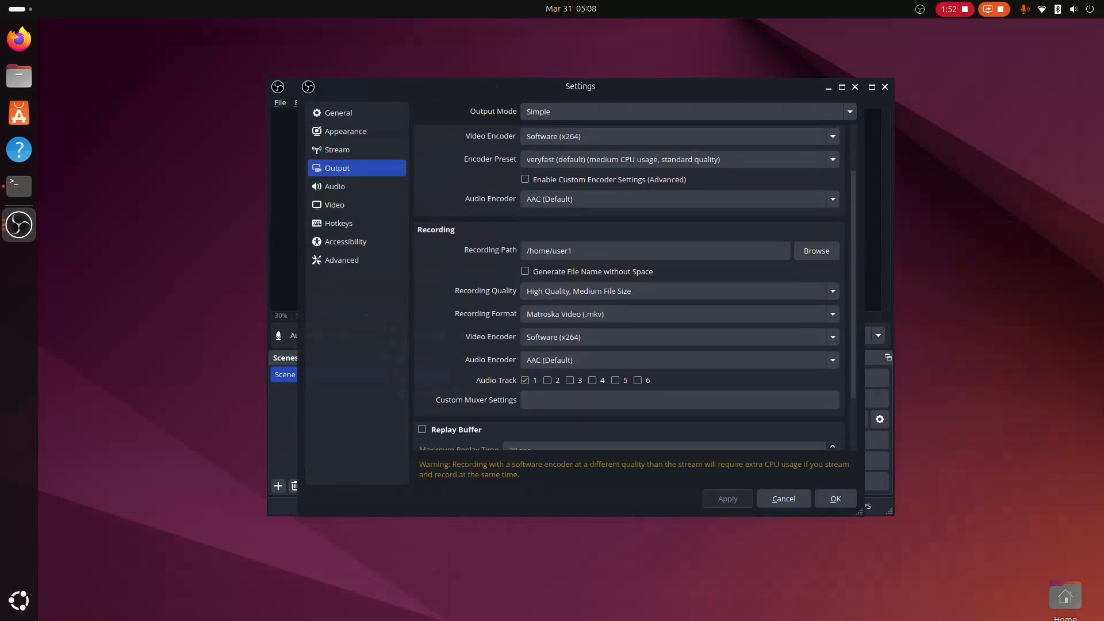
pyautogui.click(816, 250)
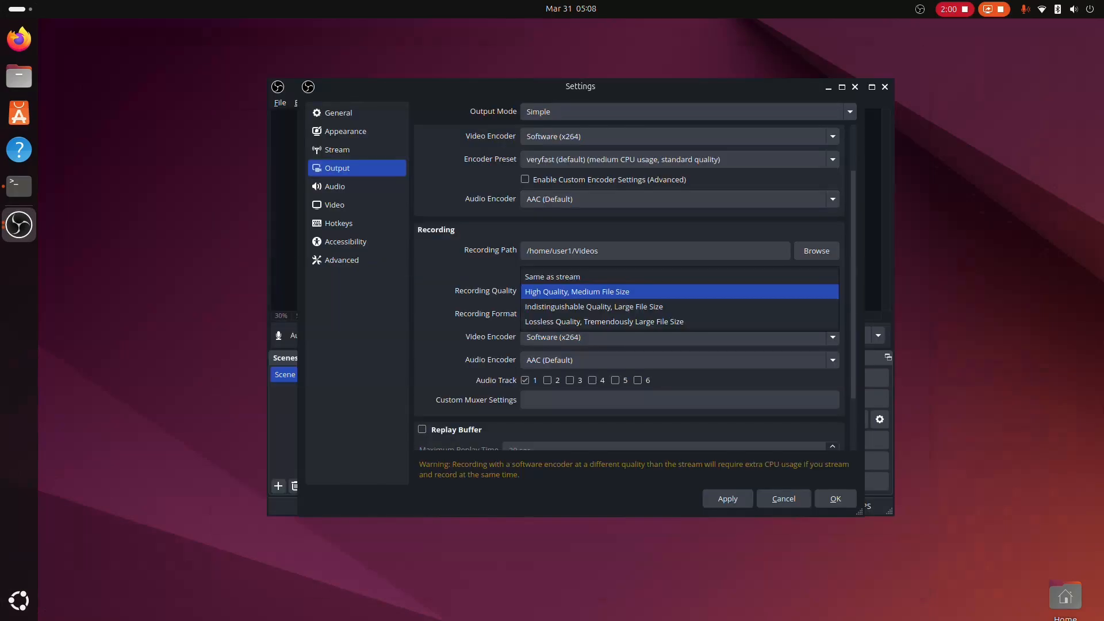
pyautogui.click(576, 291)
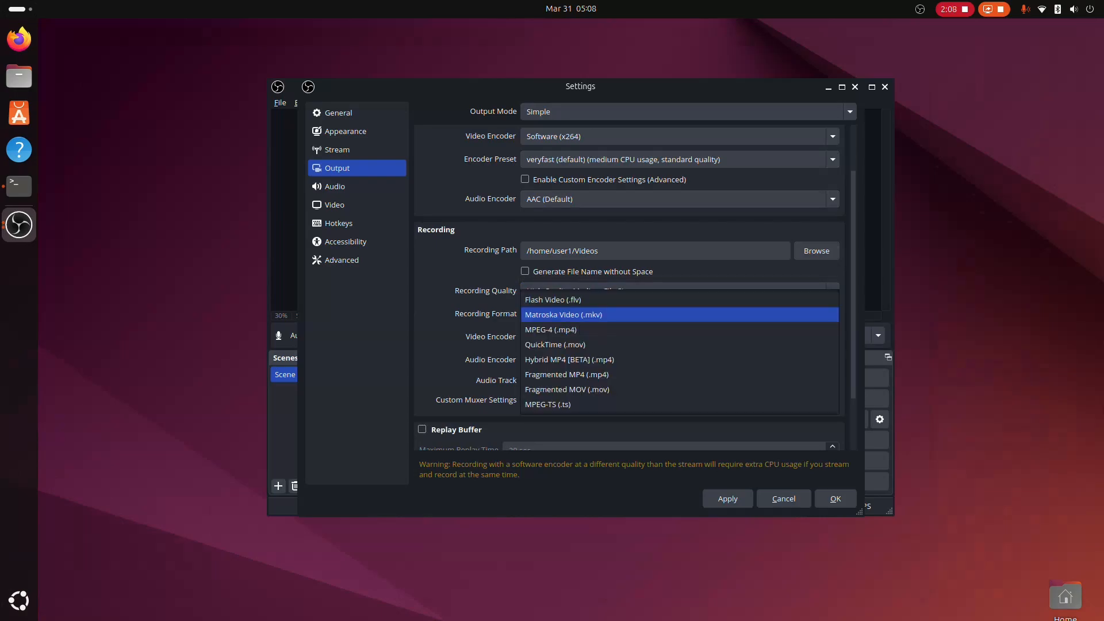
pyautogui.click(563, 314)
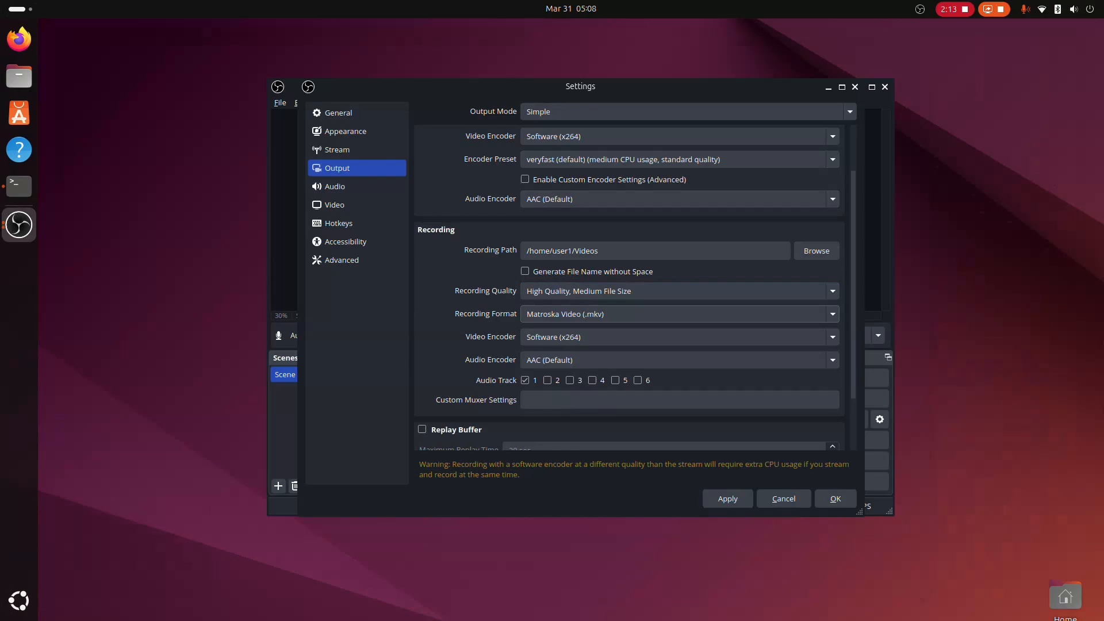
pyautogui.click(335, 204)
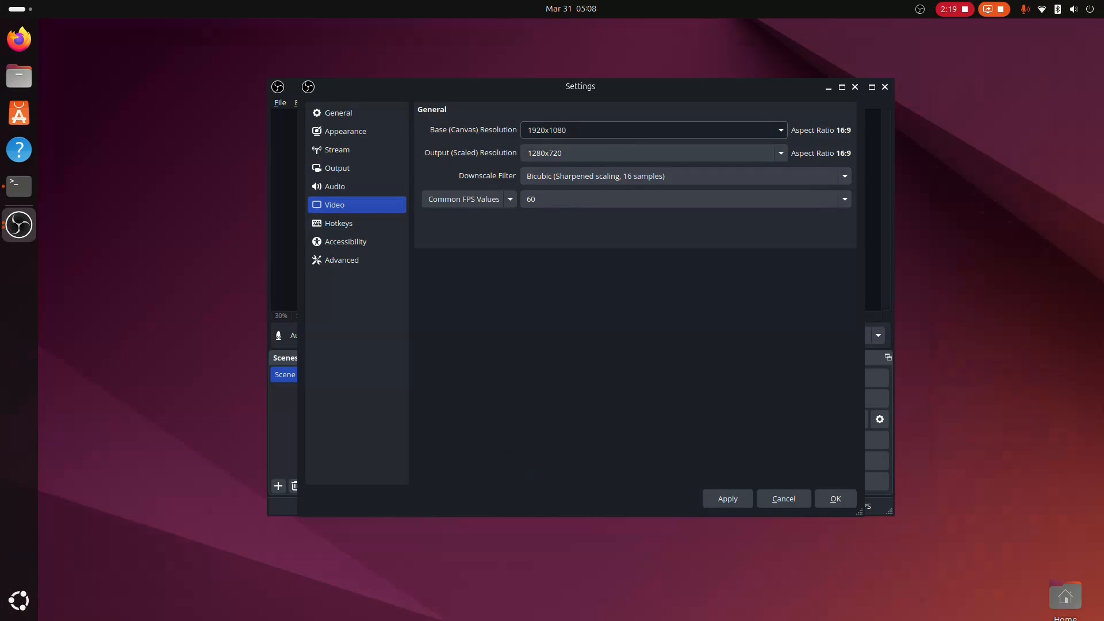
# Choose the output (scaled) resolution and a common FPS value in Video settings.
pyautogui.click(780, 153)
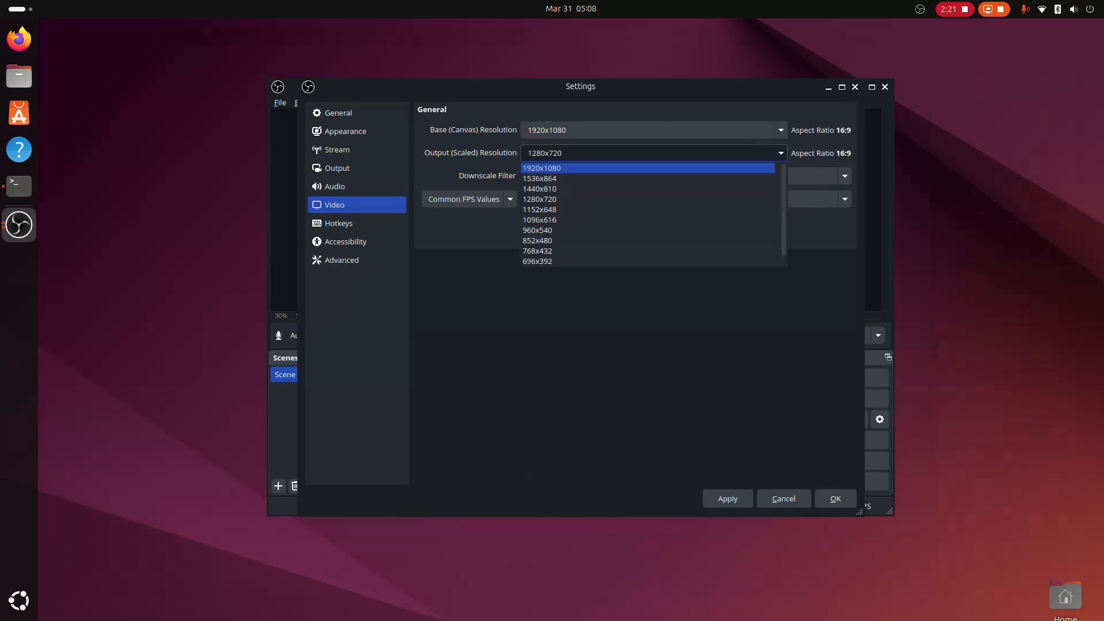
pyautogui.click(510, 198)
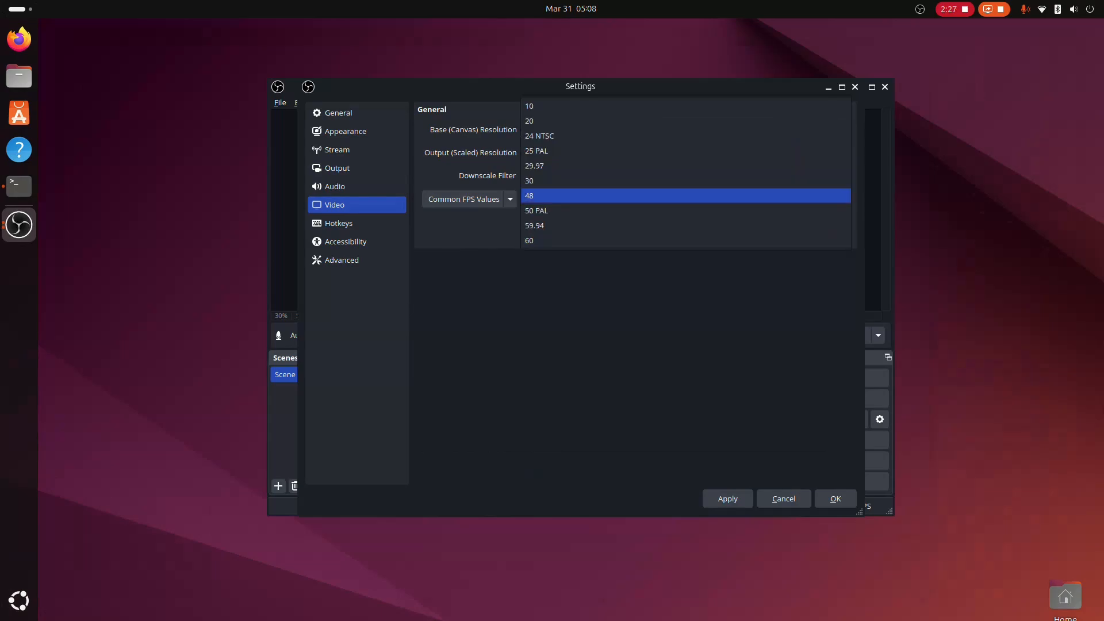
pyautogui.click(529, 241)
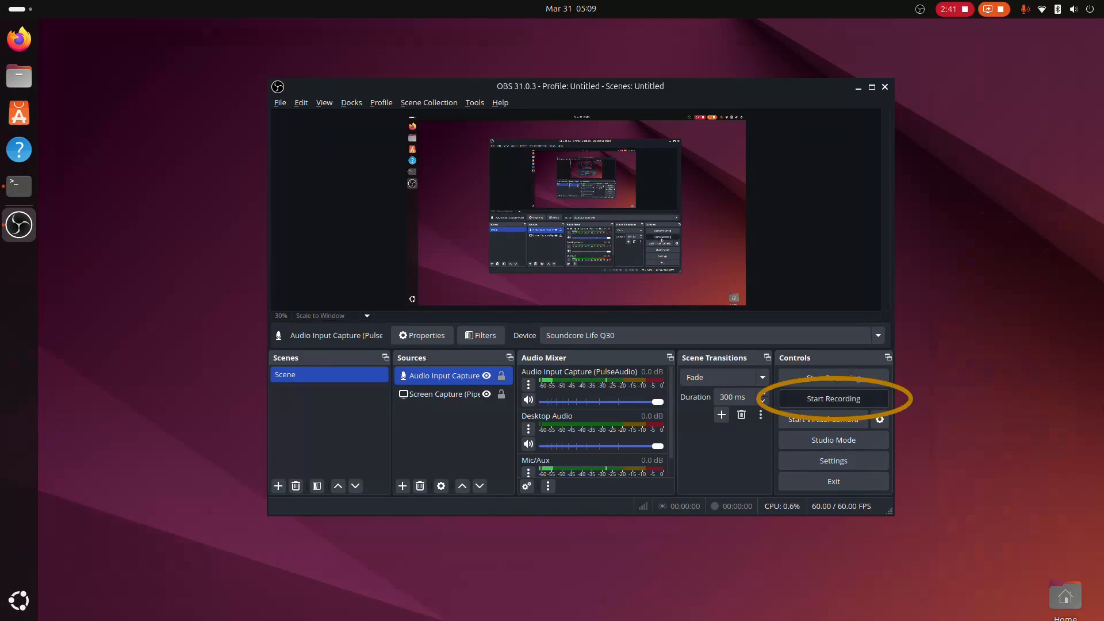
# Close Settings and start recording from the Controls dock.
pyautogui.click(834, 398)
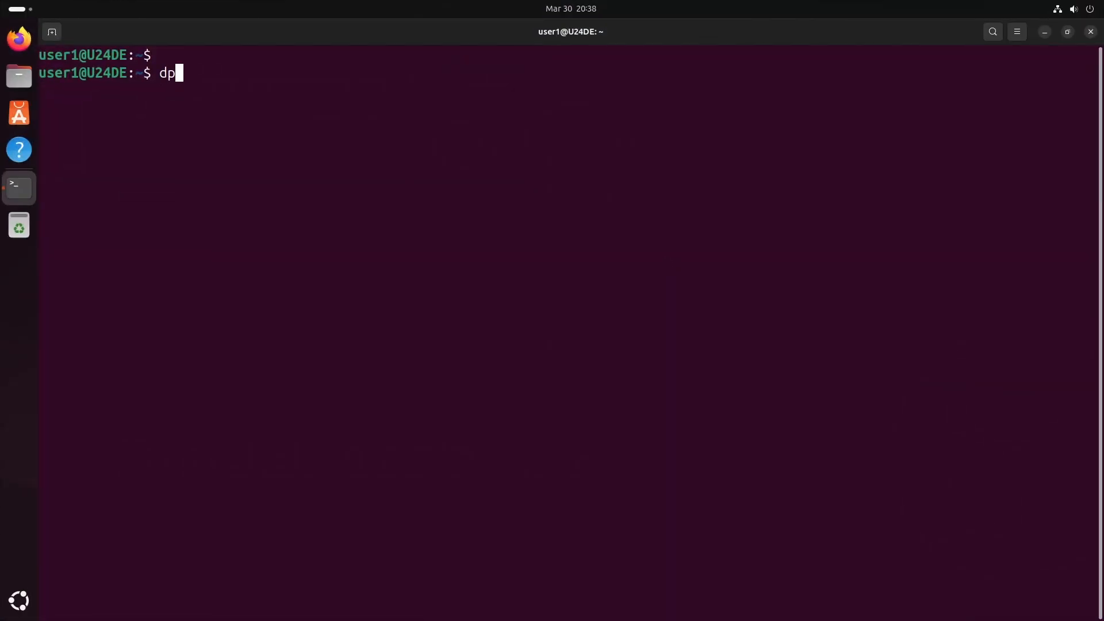
# Confirm obs-studio appears in the dpkg listing, then purge the obs-studio package.
pyautogui.write('kg -')
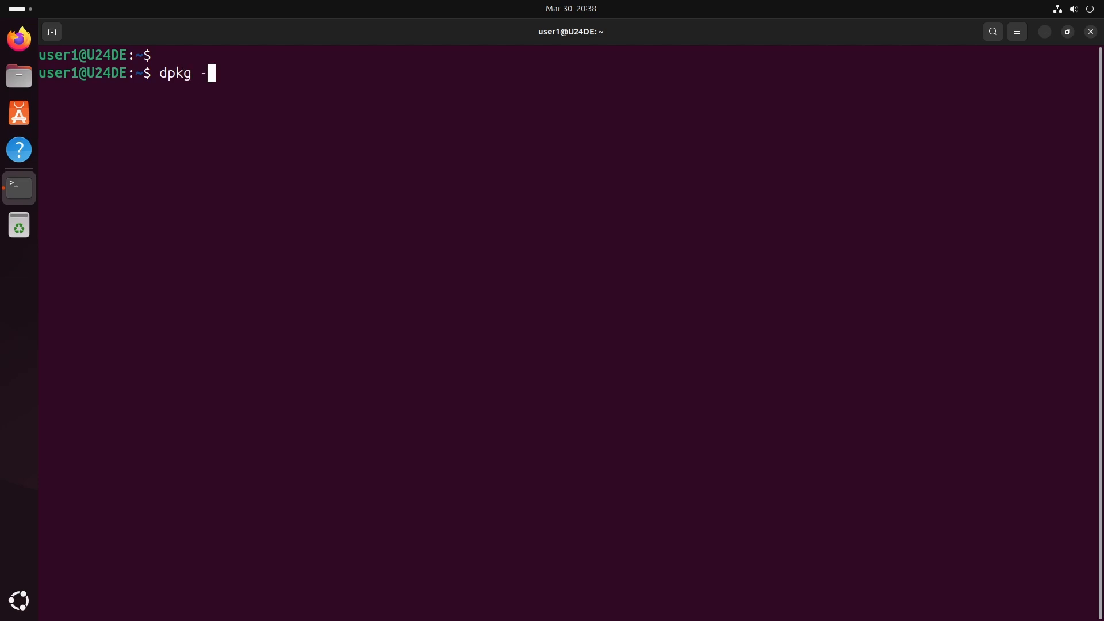
pyautogui.write('l | grep -i ob')
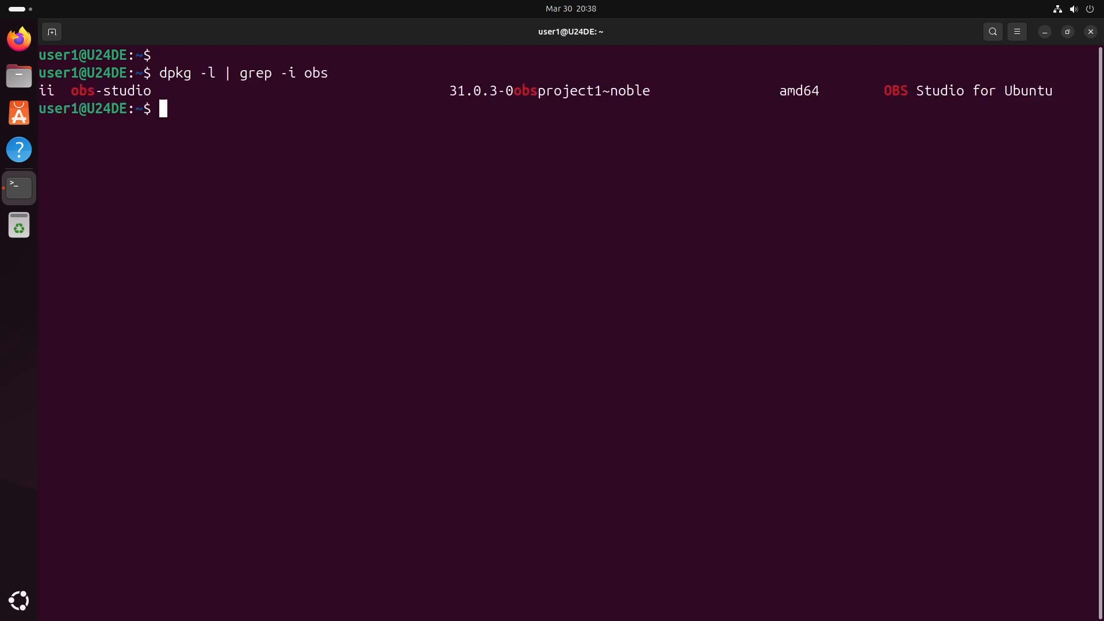
pyautogui.write('sudo')
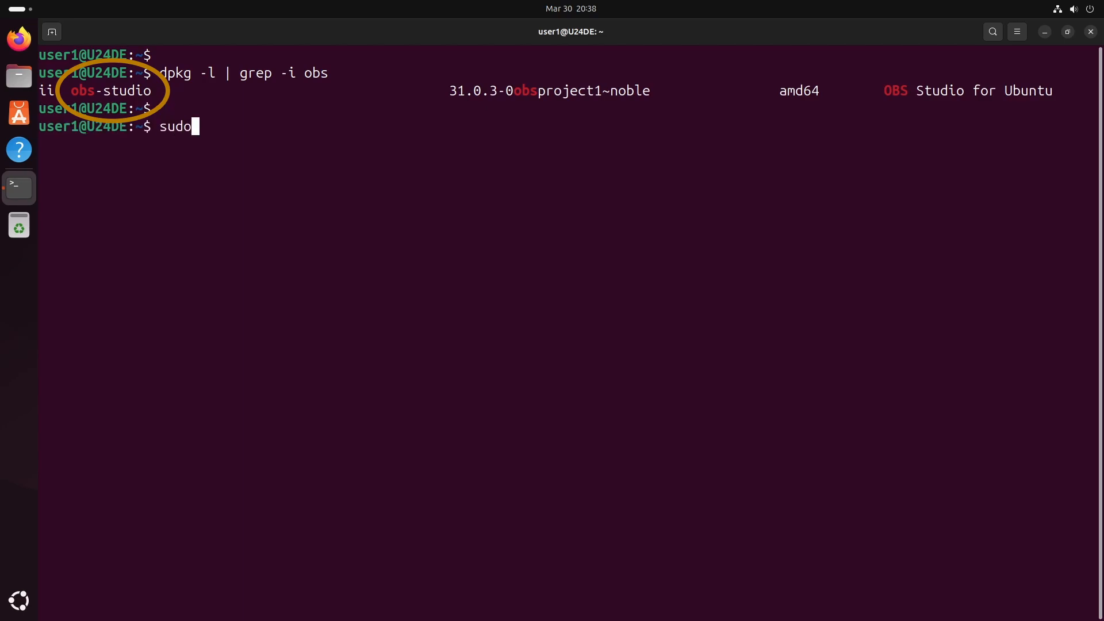
pyautogui.write('apt')
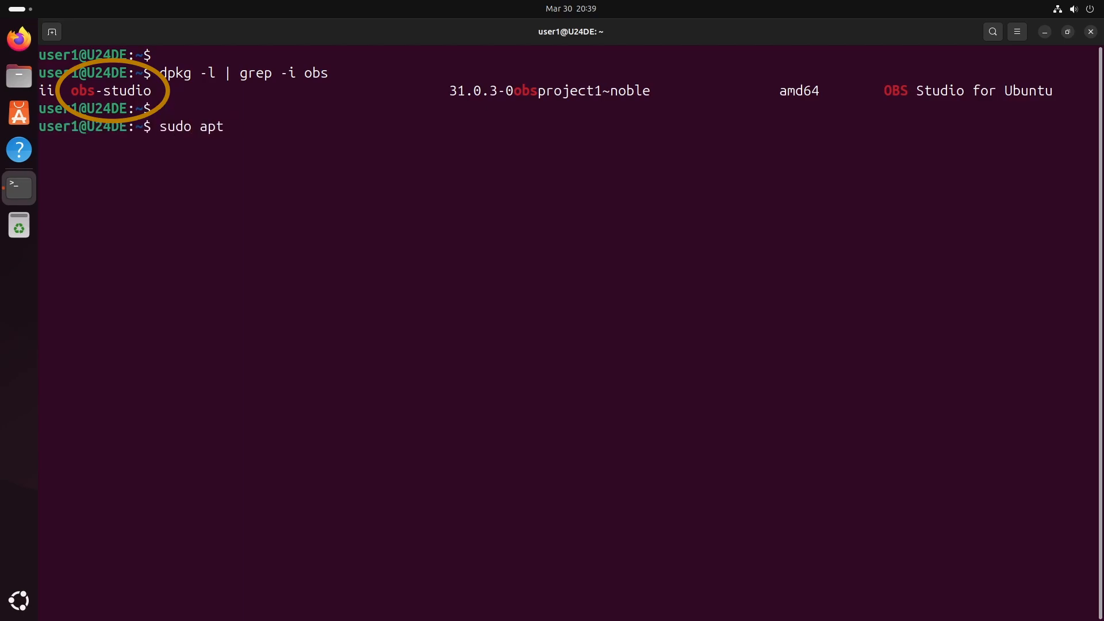
pyautogui.write('purge')
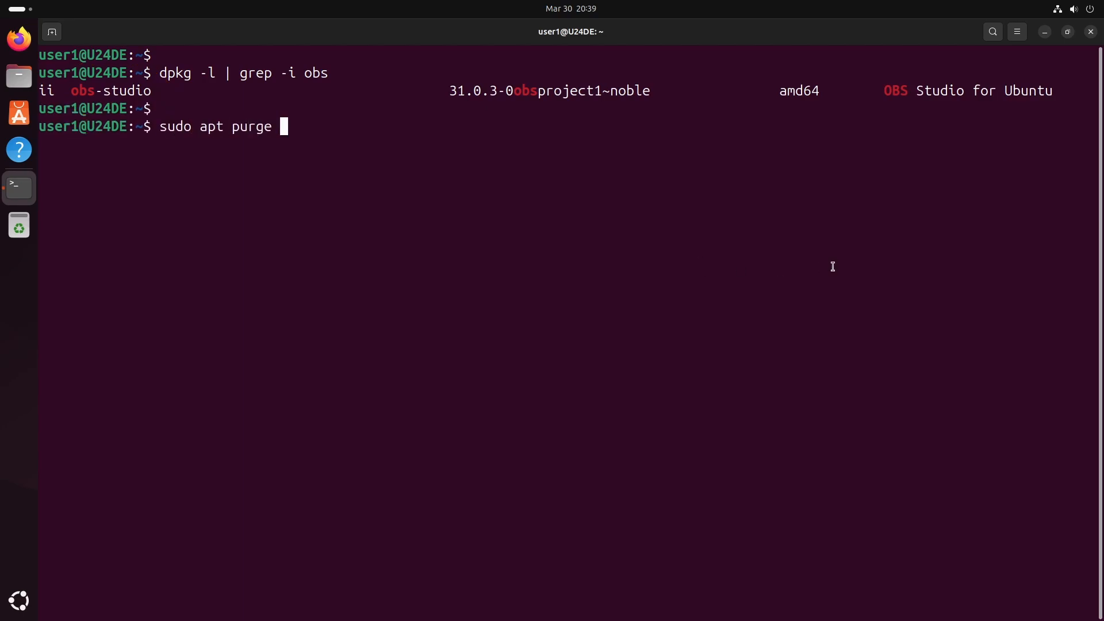
pyautogui.doubleClick(95, 90)
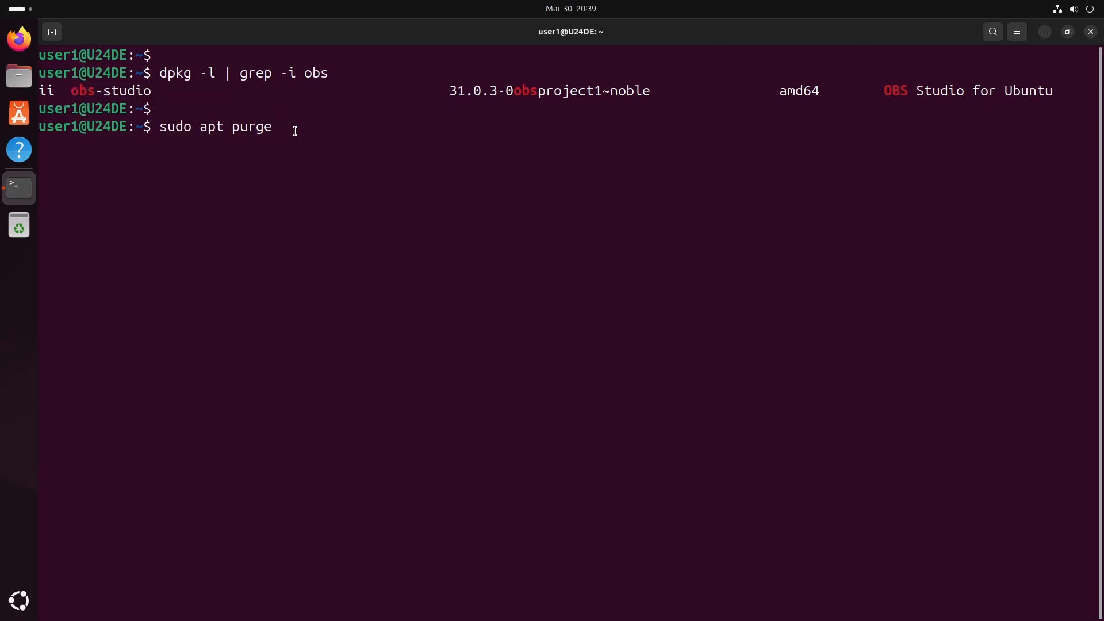
pyautogui.write('obs-studio')
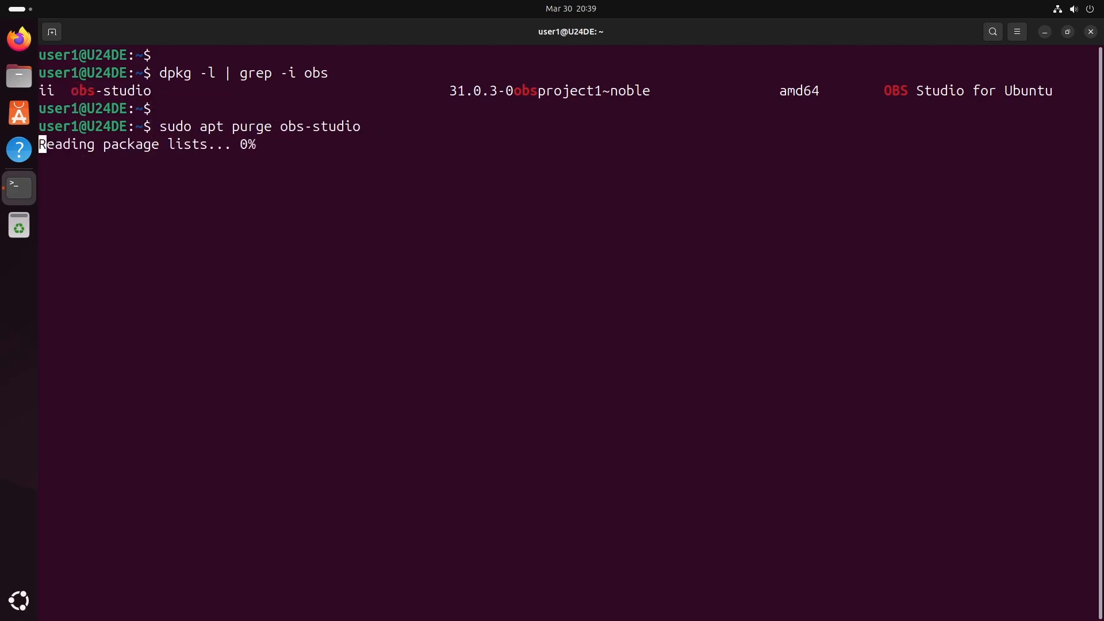
pyautogui.write('Y/n] Y')
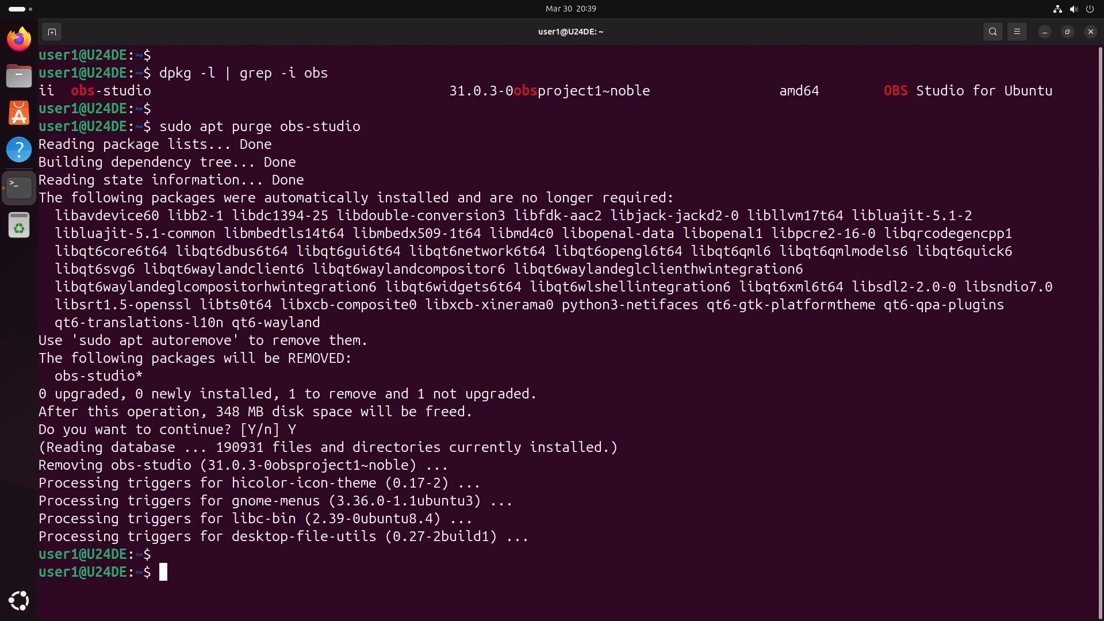
# Run sudo apt autoremove to drop unneeded obs-studio libraries, then clear the terminal.
pyautogui.write('sudo apt ai')
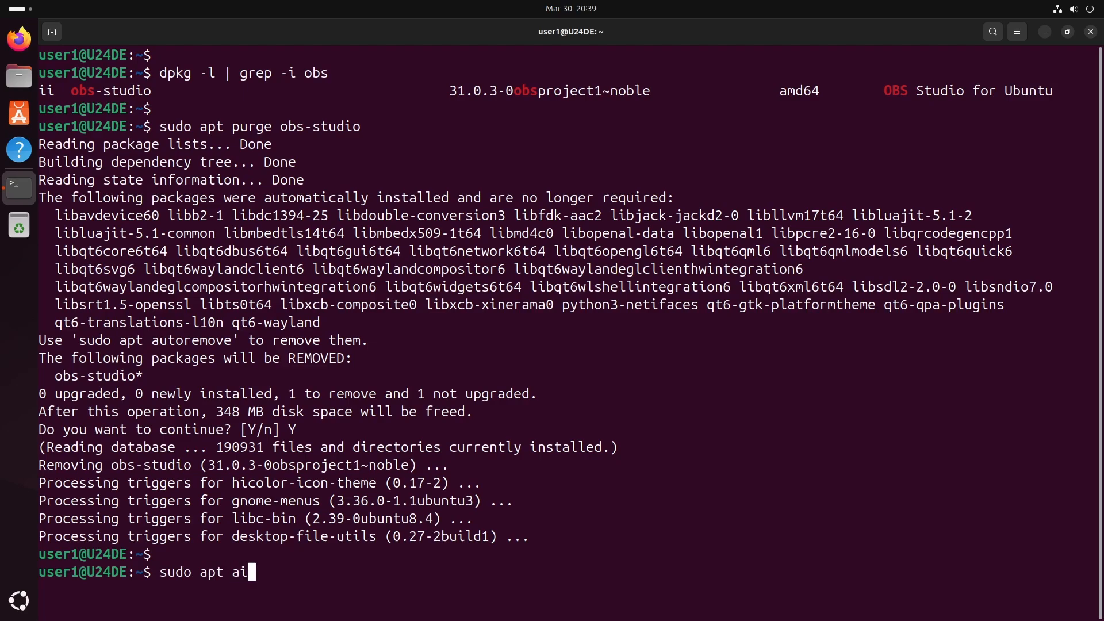
pyautogui.press('BackSpace')
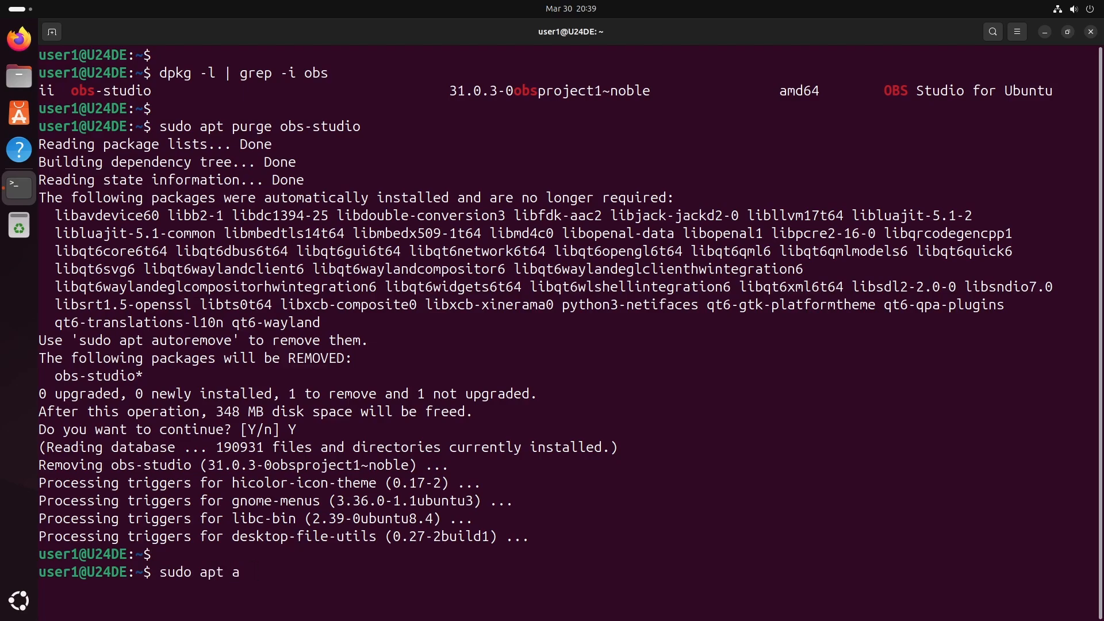
pyautogui.write('utoremove')
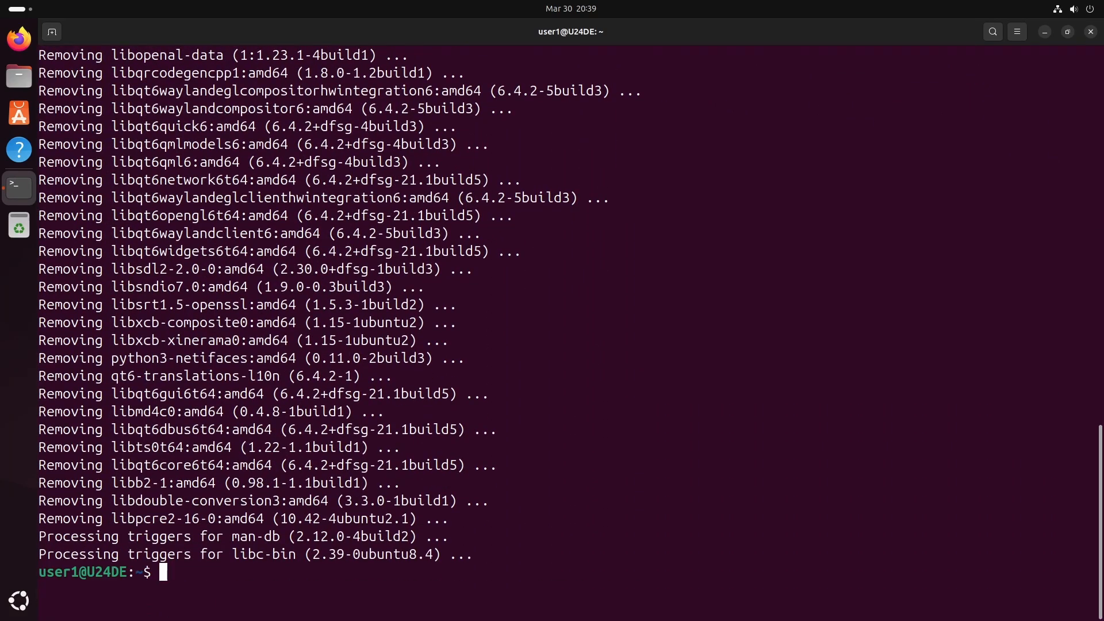
pyautogui.write('c')
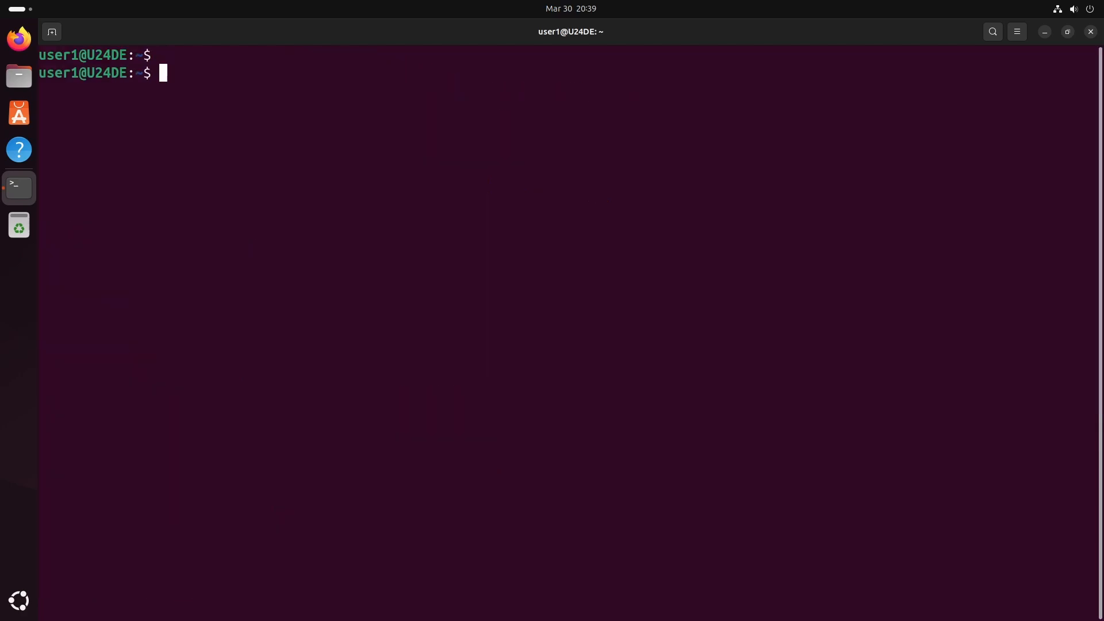
# Delete the obs-studio folder from ~/.config with rm -rf.
pyautogui.write('cd ~/.config/')
pyautogui.write('ls -l')
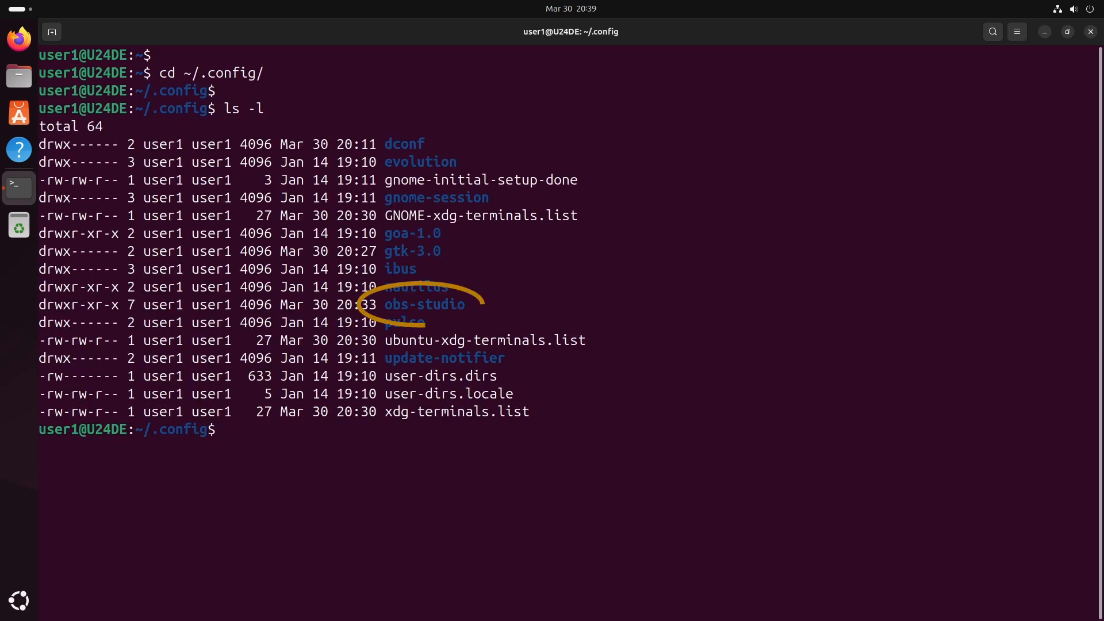
pyautogui.write('rm -rf obs-studio')
pyautogui.write('c')
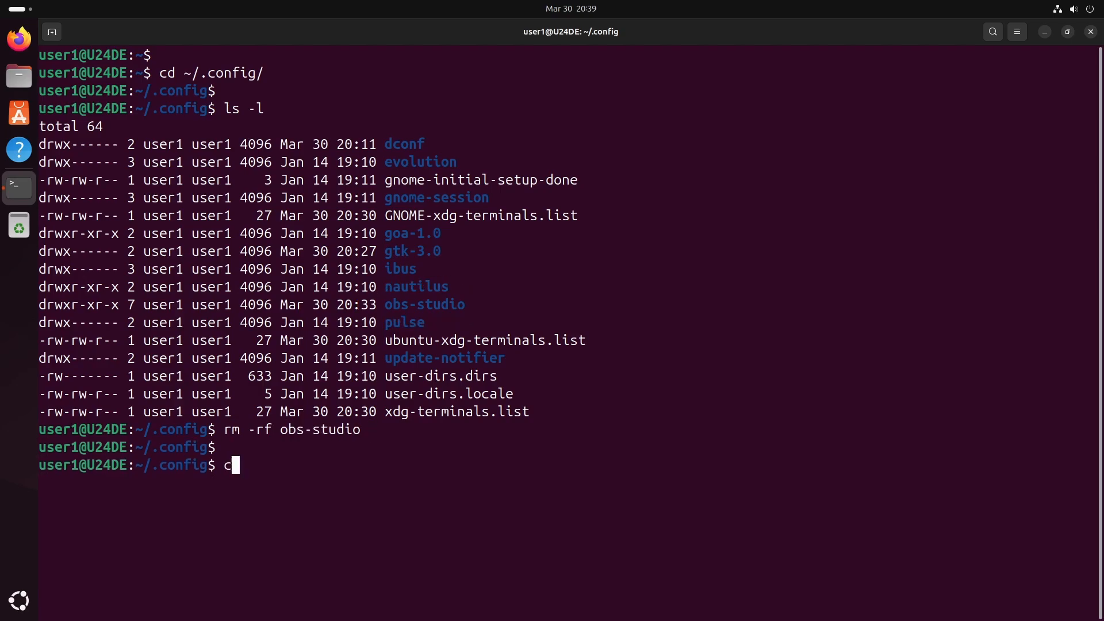
pyautogui.write('d /etc/ap')
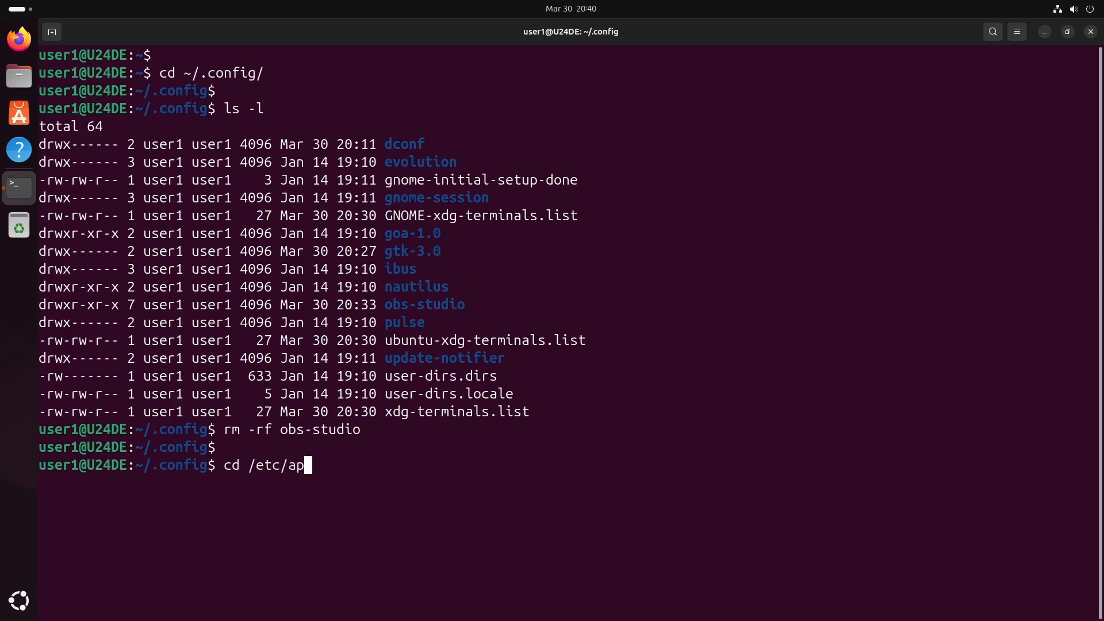
# Delete obsproject-ubuntu-obs-studio-noble.sources from /etc/apt/sources.list.d/ using sudo.
pyautogui.write('t/sources.list.d/')
pyautogui.write('ls -l')
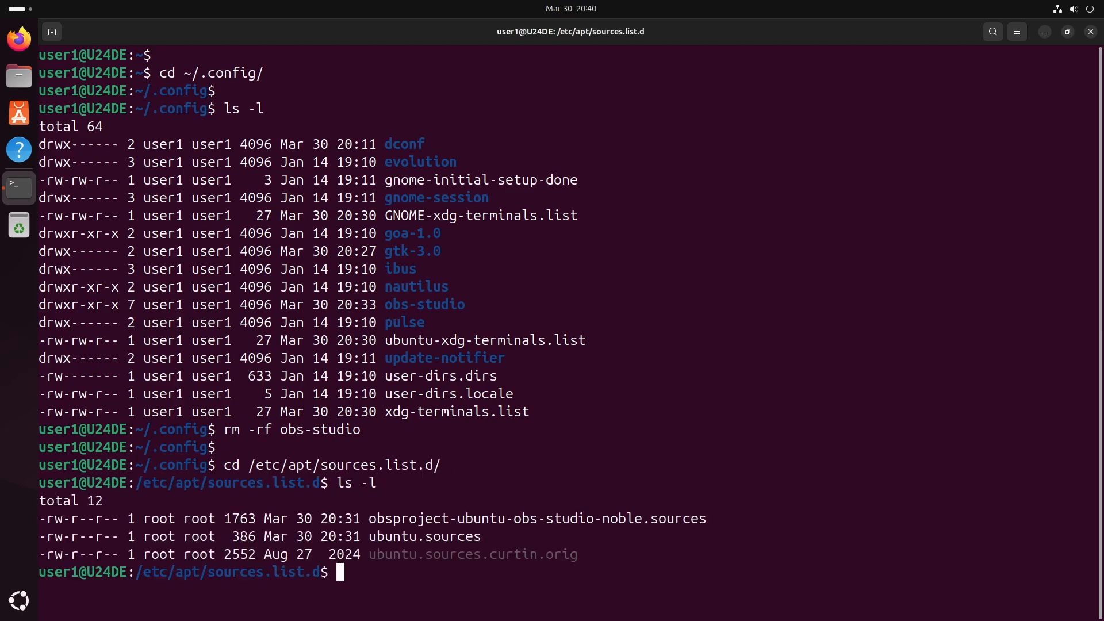
pyautogui.write('rm -rf obsproject-ubuntu-obs-studio-noble.sources')
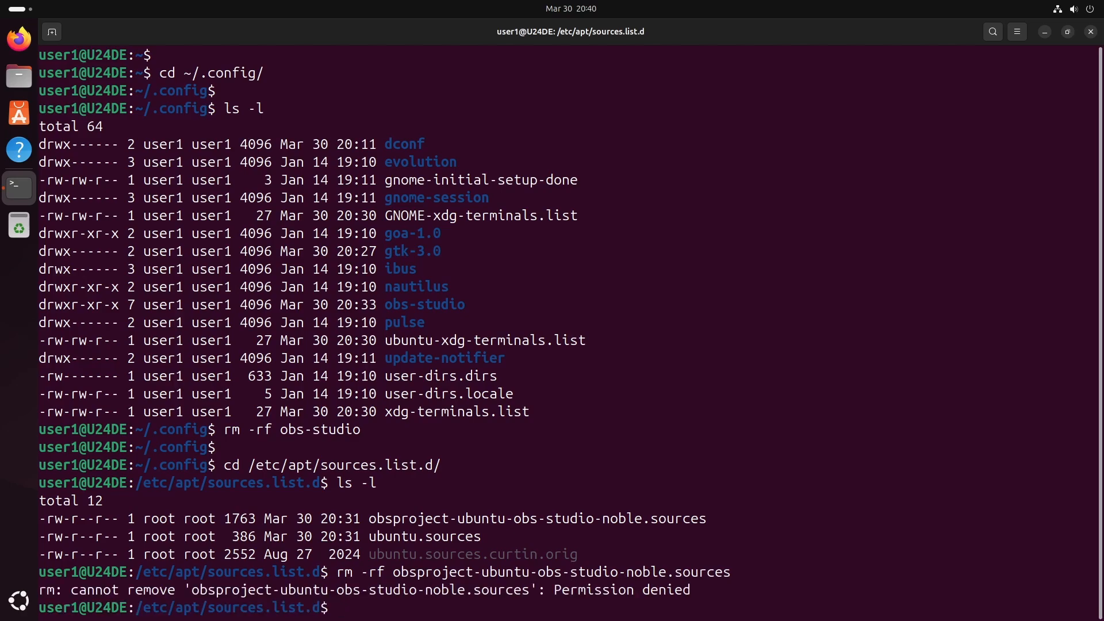
pyautogui.write('rm -rf obsproject-ubuntu-obs-studio-noble.sources')
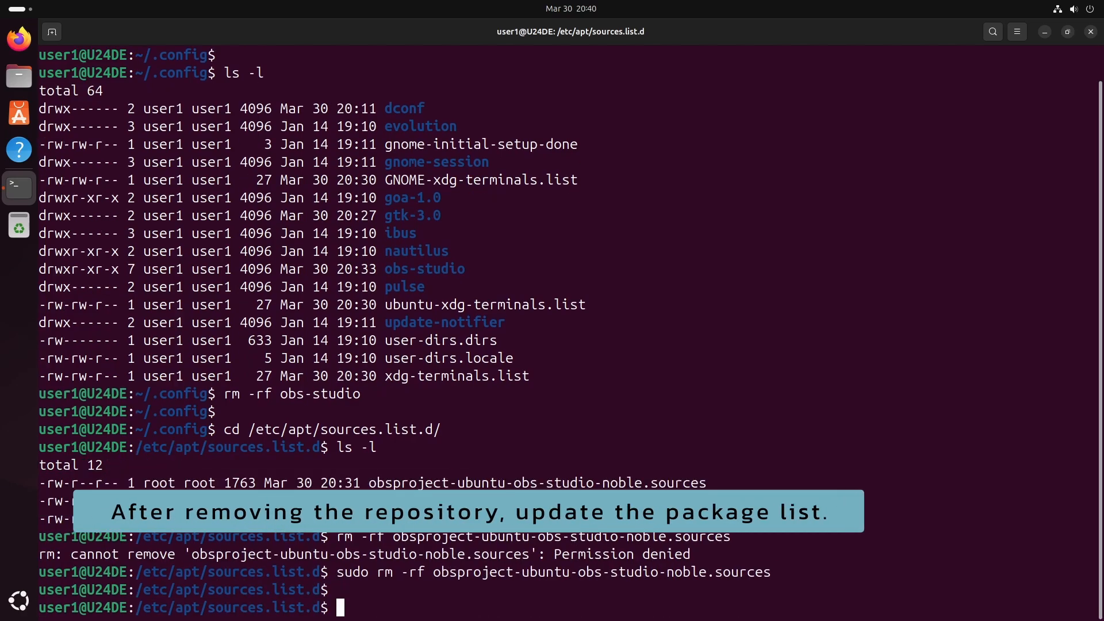
pyautogui.write('sudo apt upda')
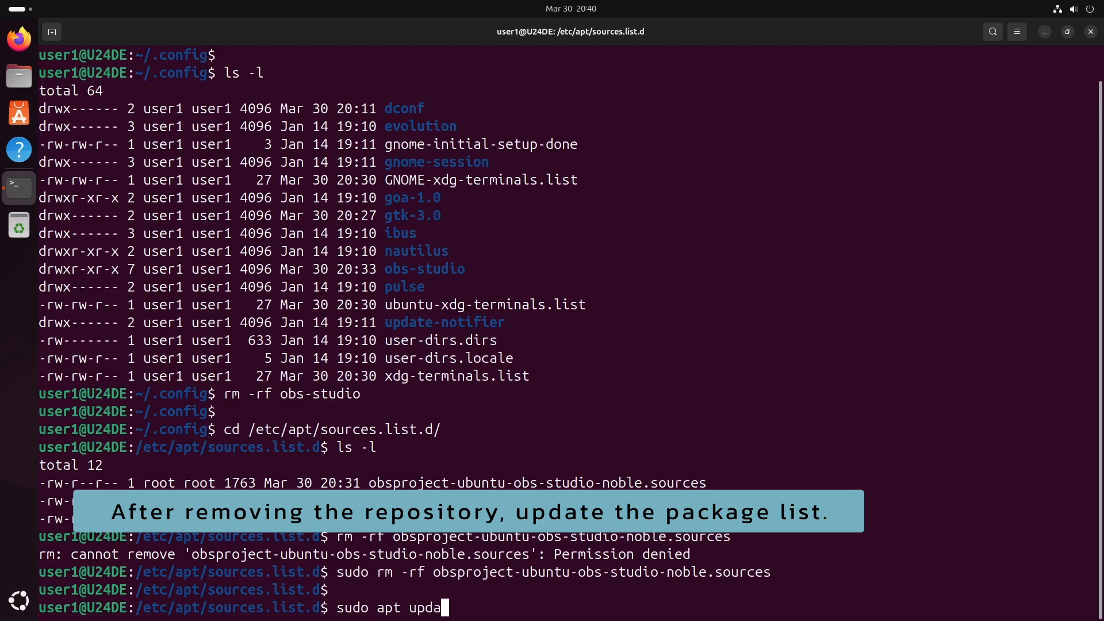